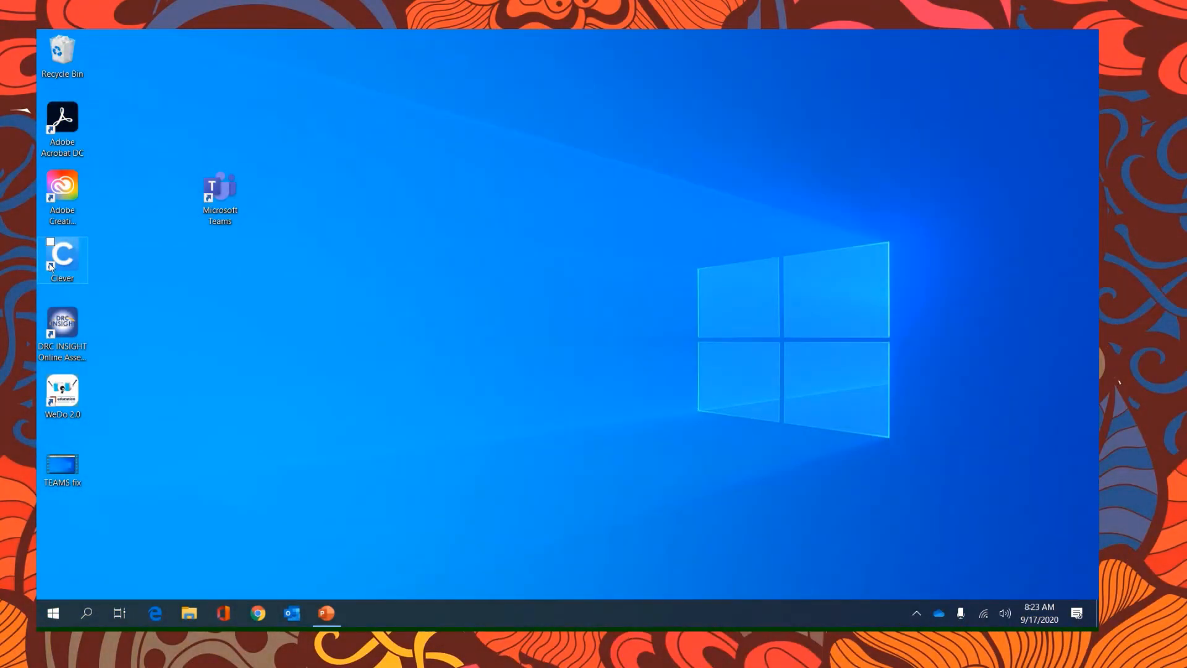
Launch Clever from the desktop shortcut so the district login page loads
{"action": "double_click", "coordinate": [62, 257]}
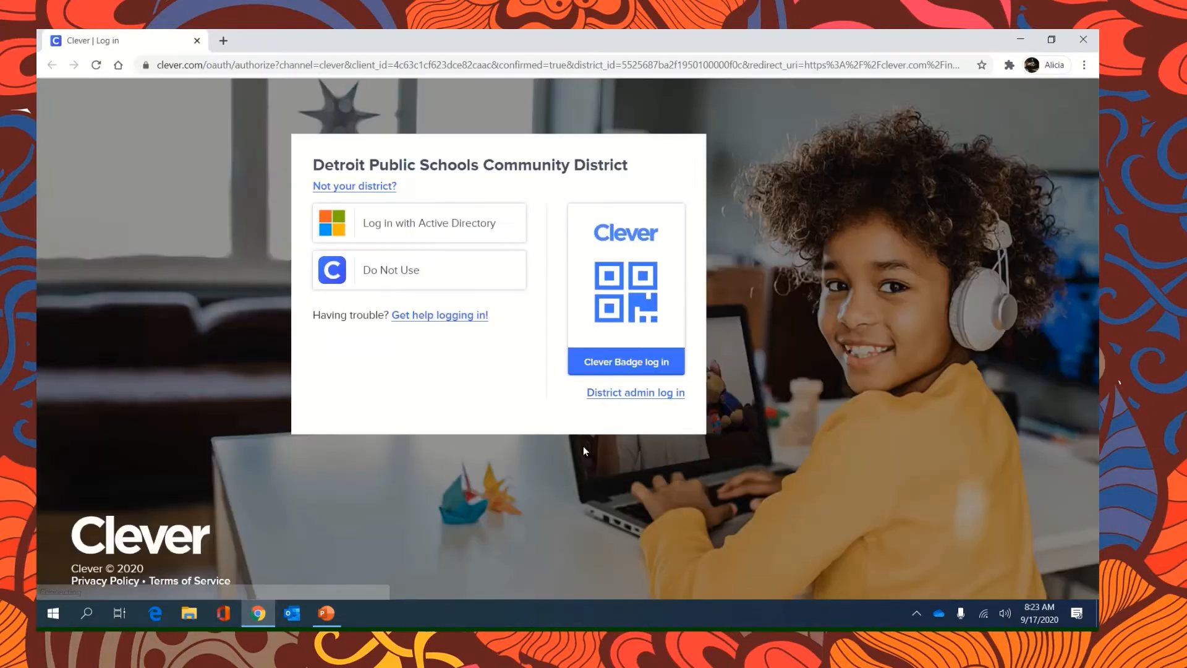
{"action": "mouse_move", "coordinate": [419, 223]}
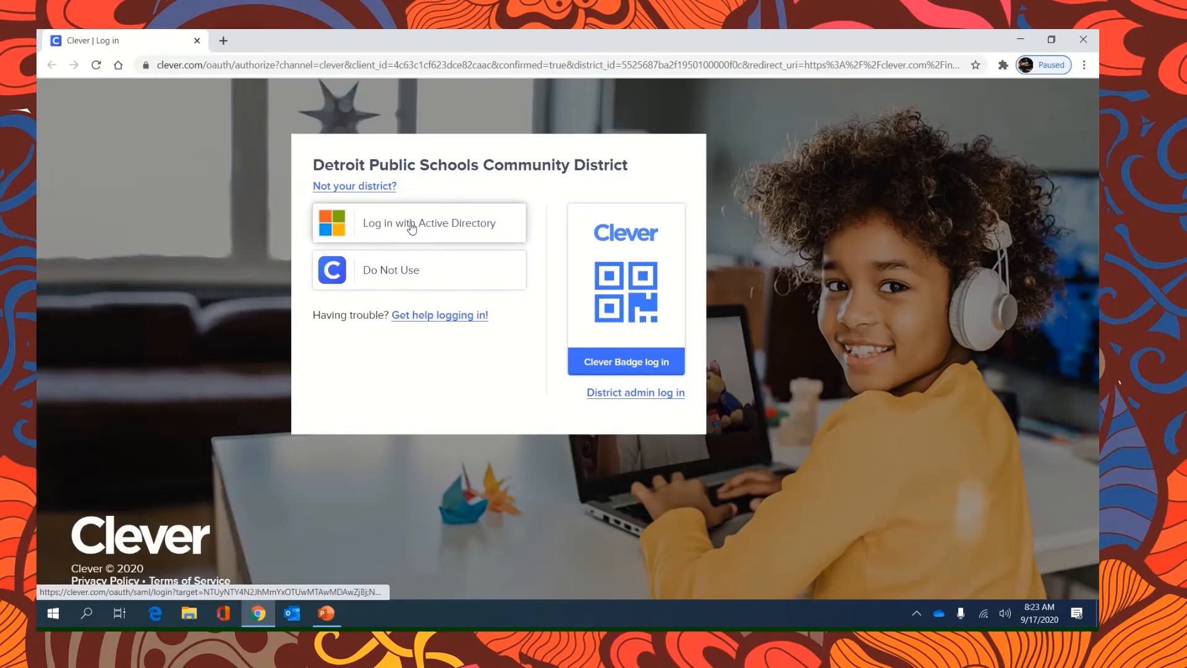
Sign in through Active Directory with the school account and reach the Clever Homeroom
{"action": "left_click", "coordinate": [420, 223]}
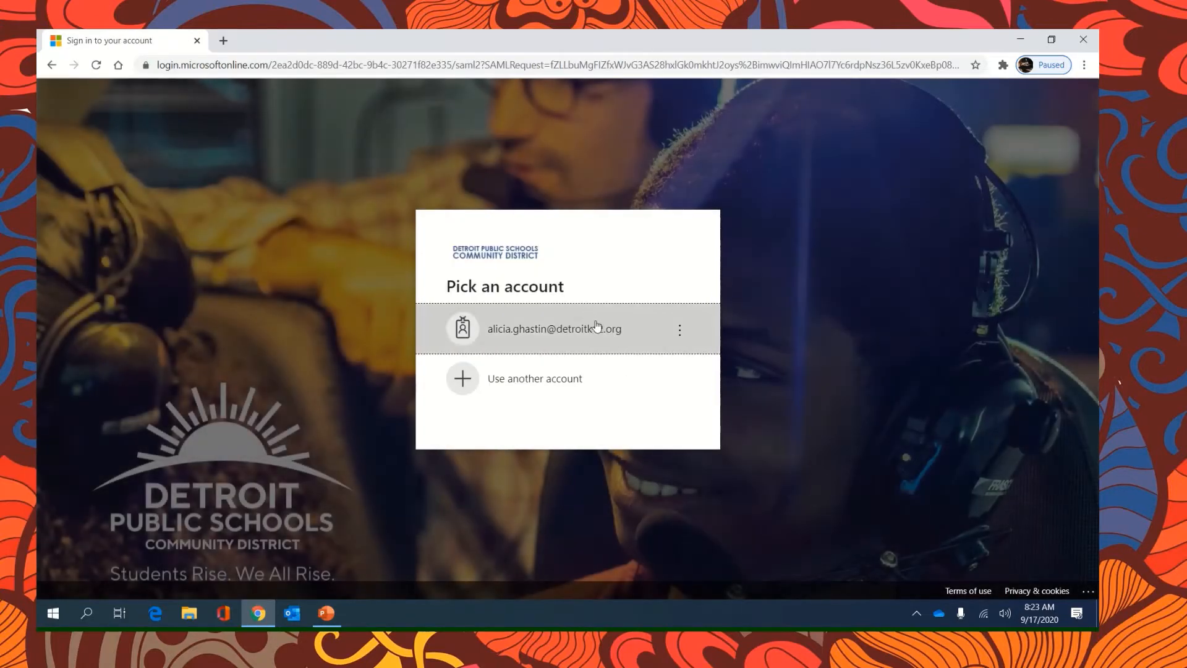
{"action": "left_click", "coordinate": [554, 329]}
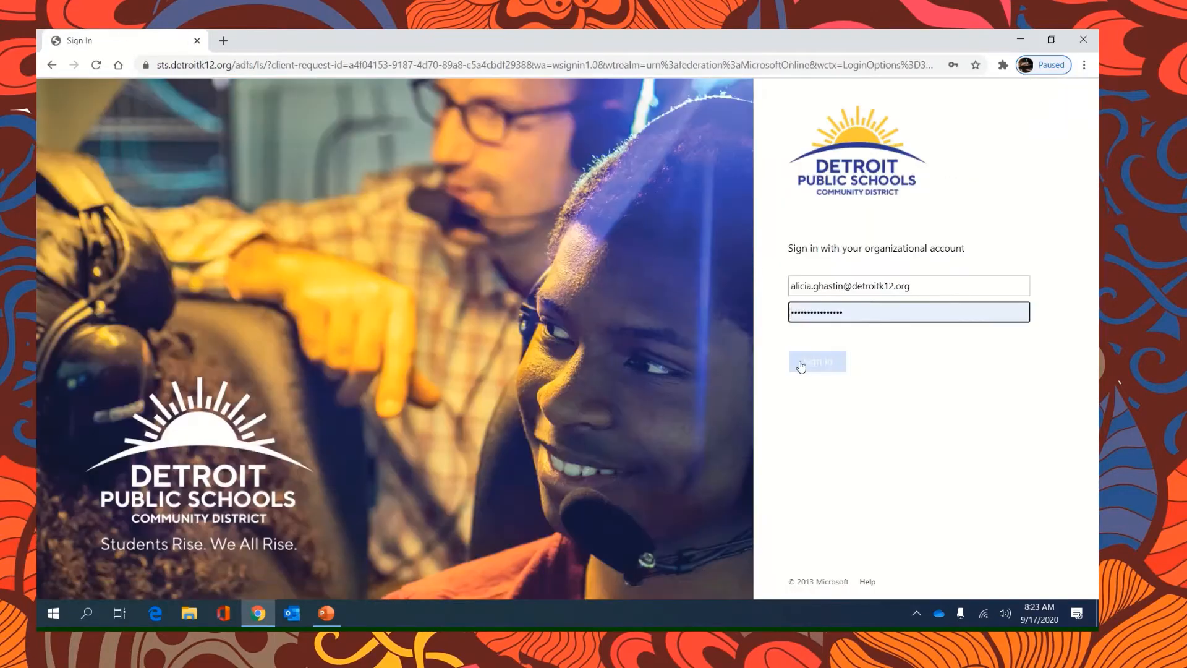
{"action": "left_click", "coordinate": [816, 361]}
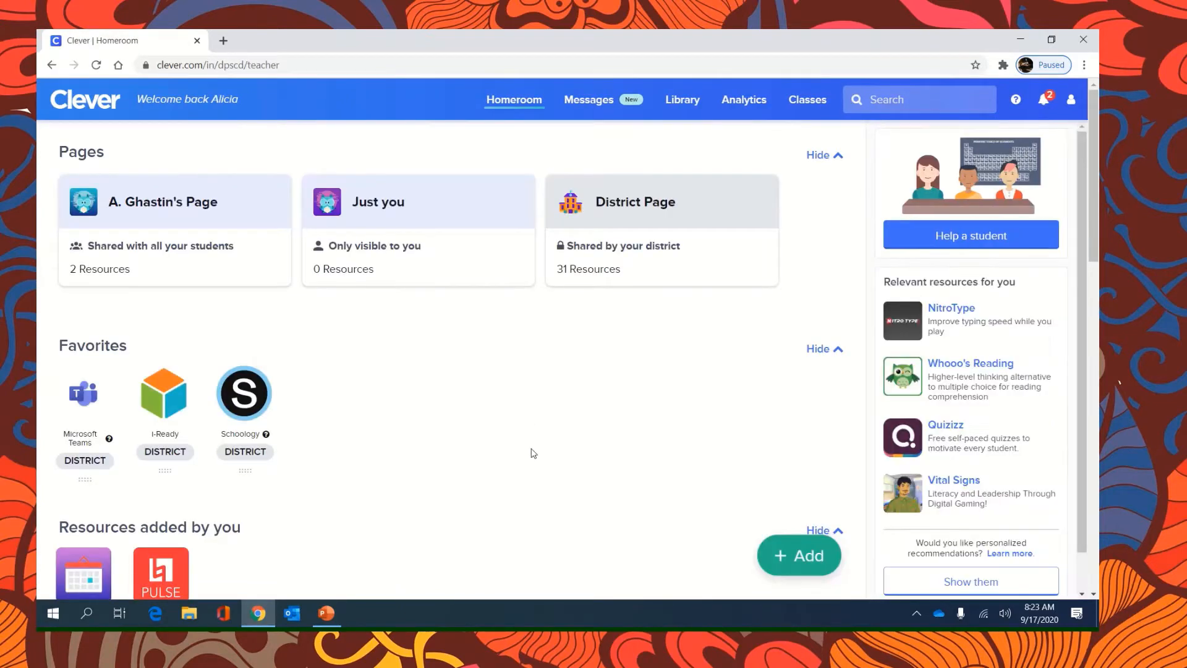
Open Schoology from the Homeroom Favorites so the course dashboard loads
{"action": "scroll", "scroll_direction": "down", "scroll_amount": 3}
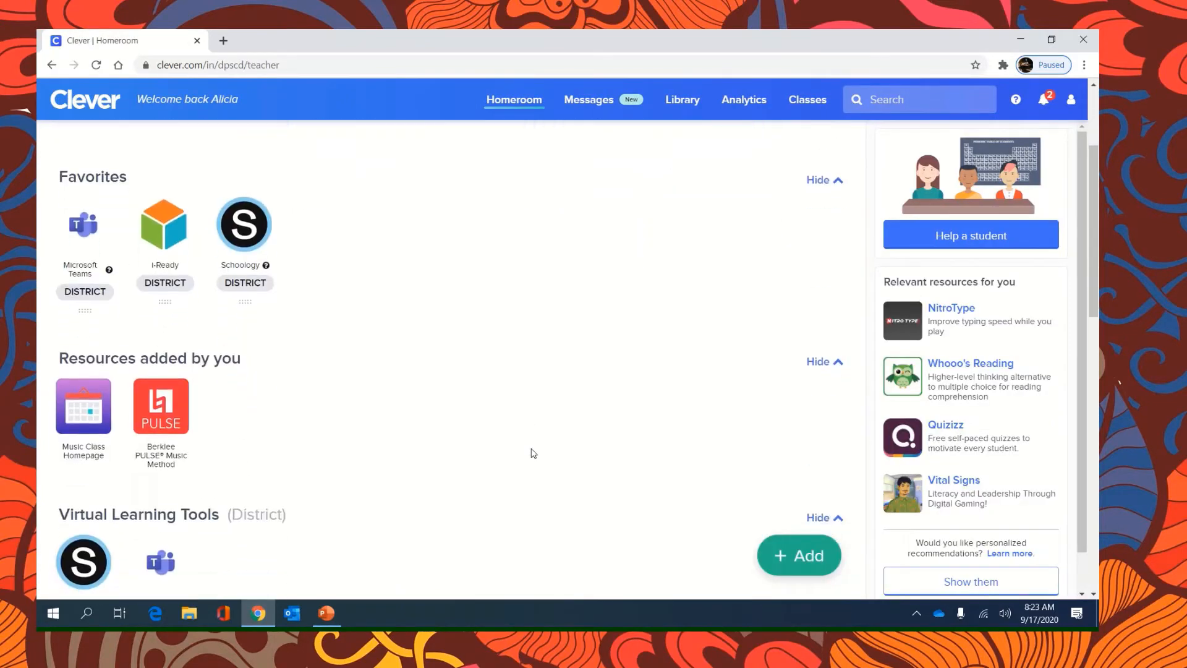
{"action": "scroll", "scroll_direction": "down", "scroll_amount": 3}
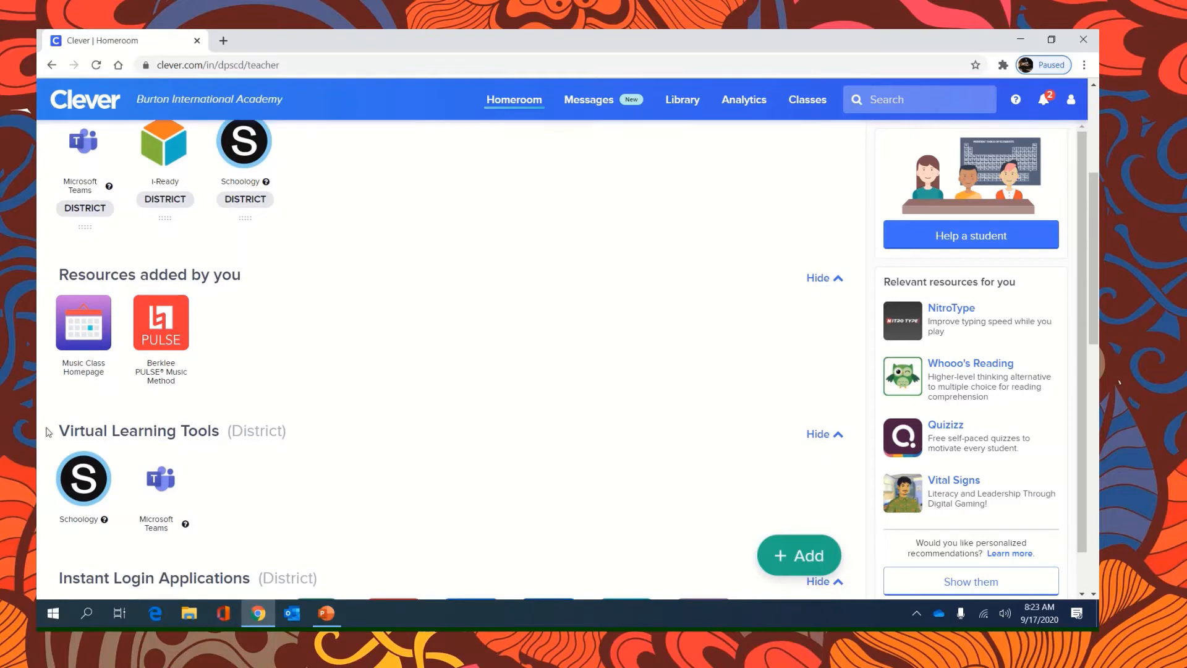
{"action": "mouse_move", "coordinate": [251, 473]}
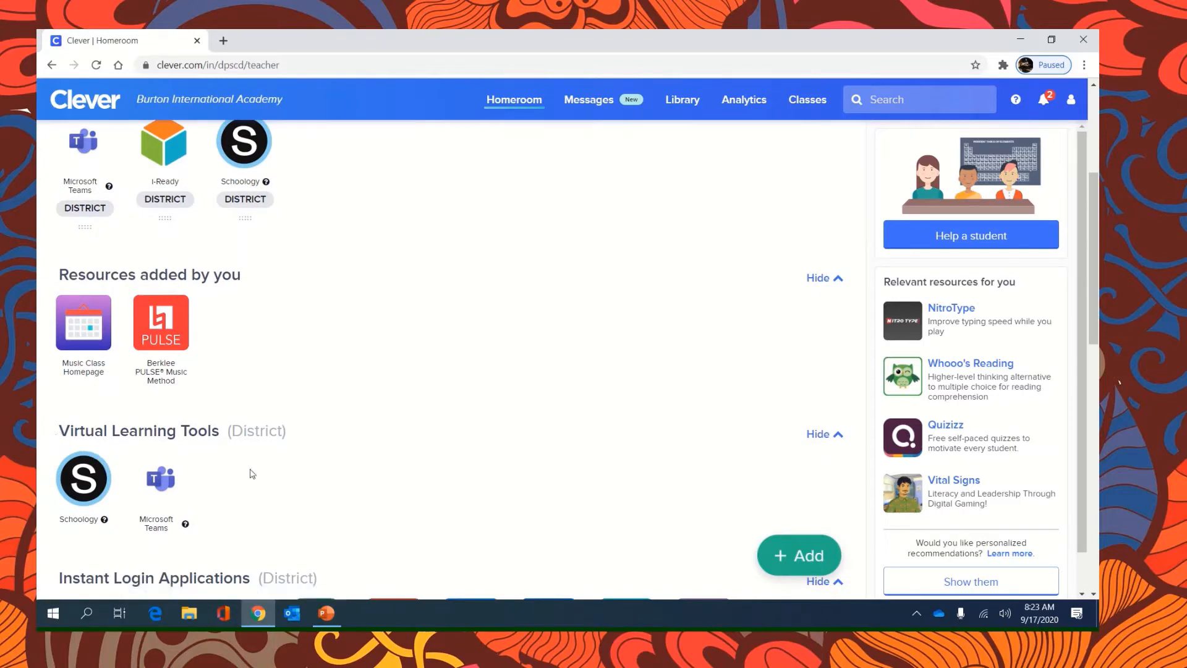
{"action": "mouse_move", "coordinate": [83, 542]}
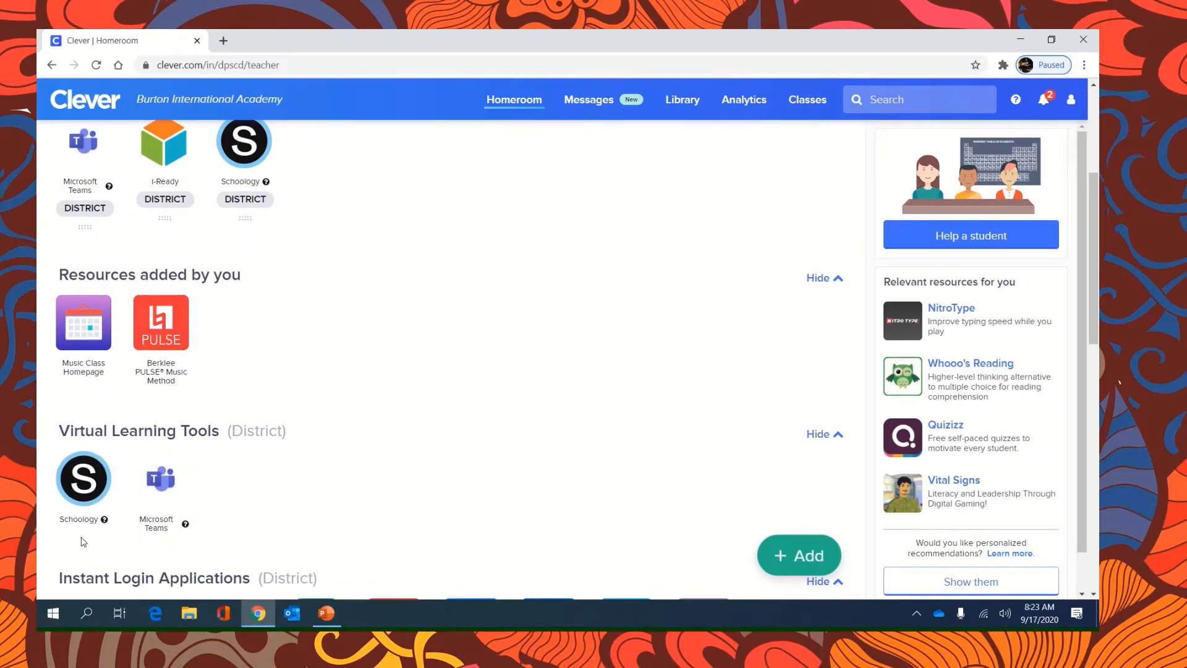
{"action": "mouse_move", "coordinate": [83, 479]}
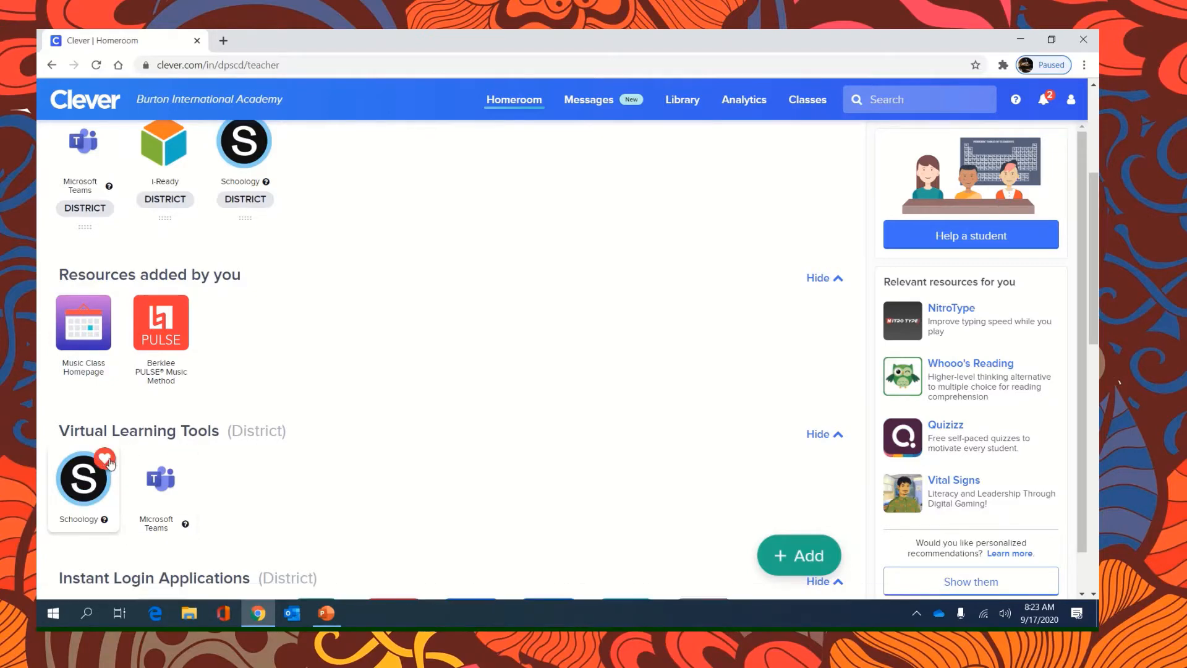
{"action": "scroll", "scroll_direction": "up", "scroll_amount": 3}
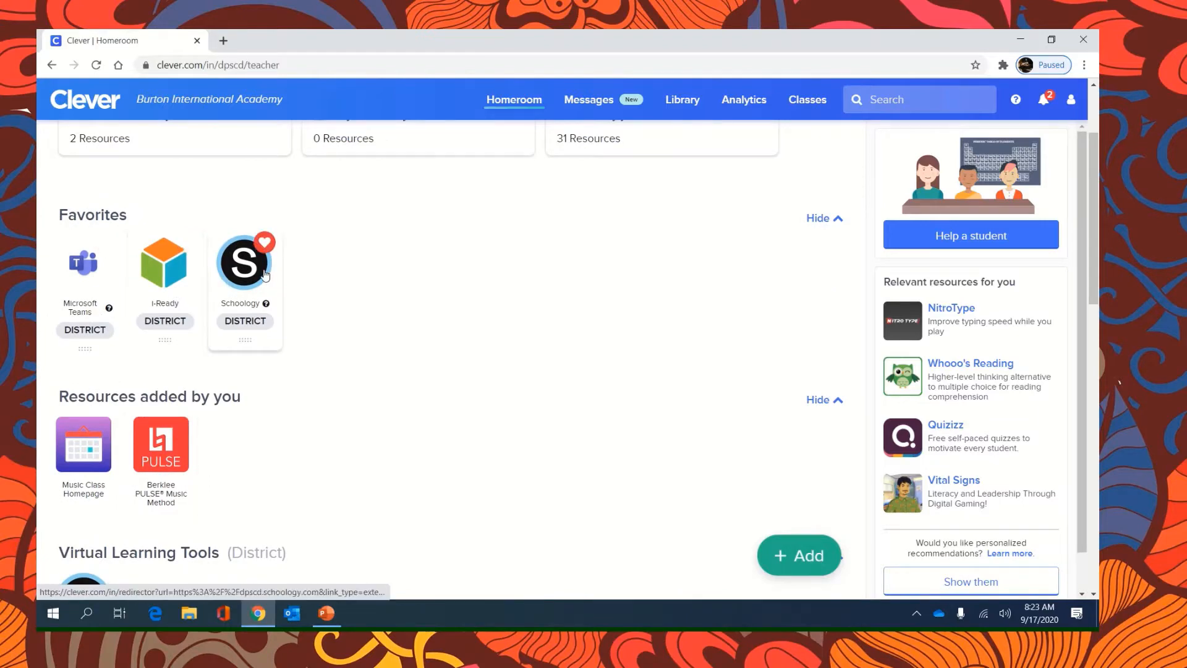
{"action": "left_click", "coordinate": [244, 262]}
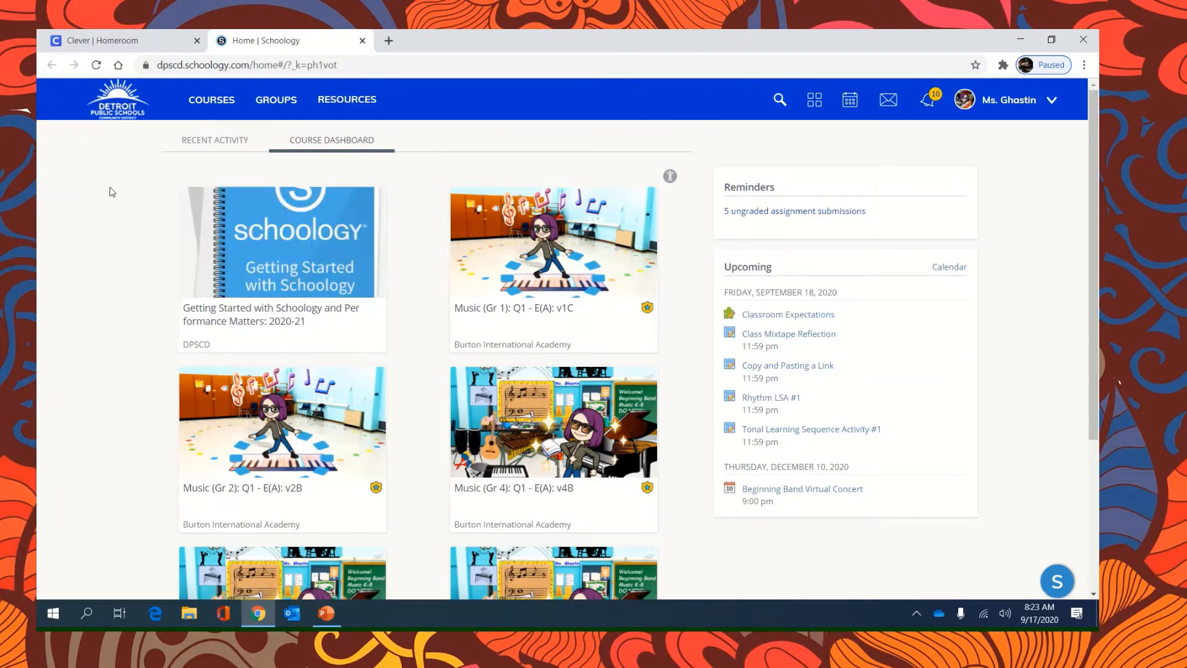
{"action": "mouse_move", "coordinate": [40, 369]}
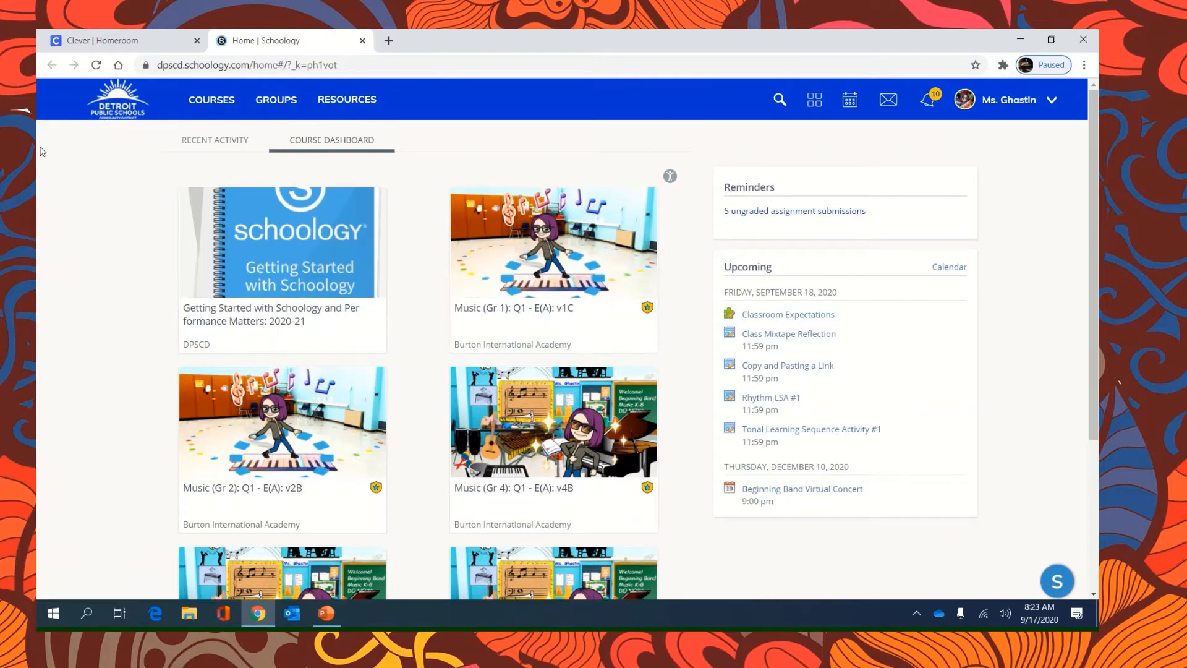
Open the Music (Gr 4): Q1 - E(A): v4B course card from the dashboard
{"action": "scroll", "scroll_direction": "down", "scroll_amount": 3}
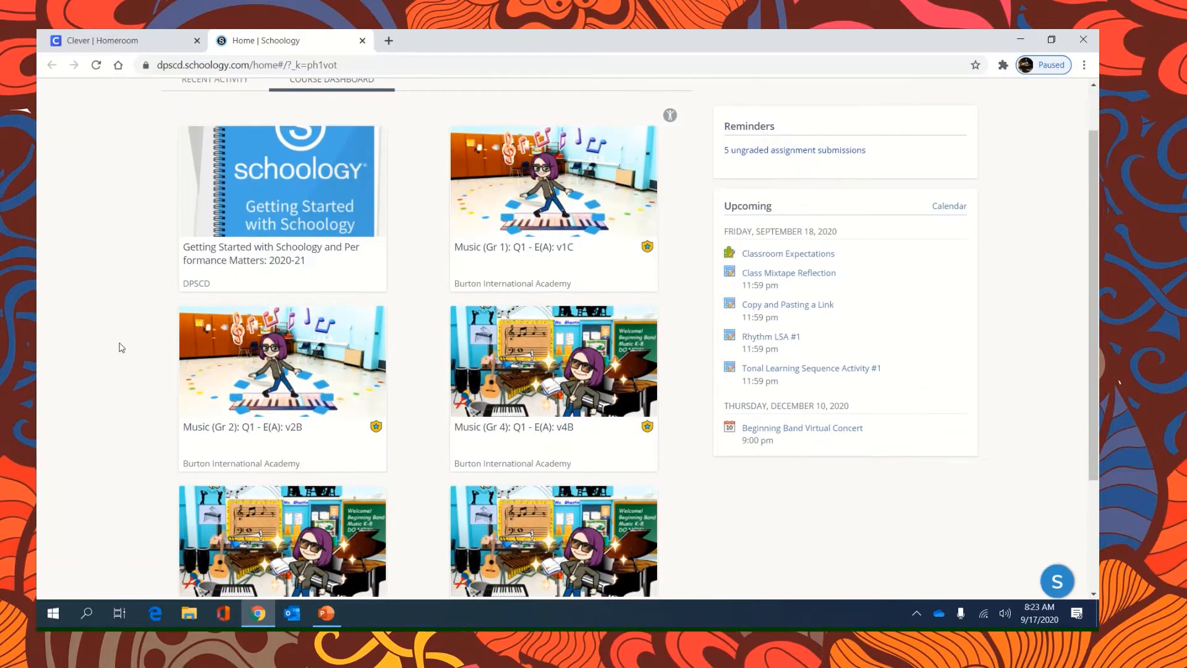
{"action": "mouse_move", "coordinate": [424, 280]}
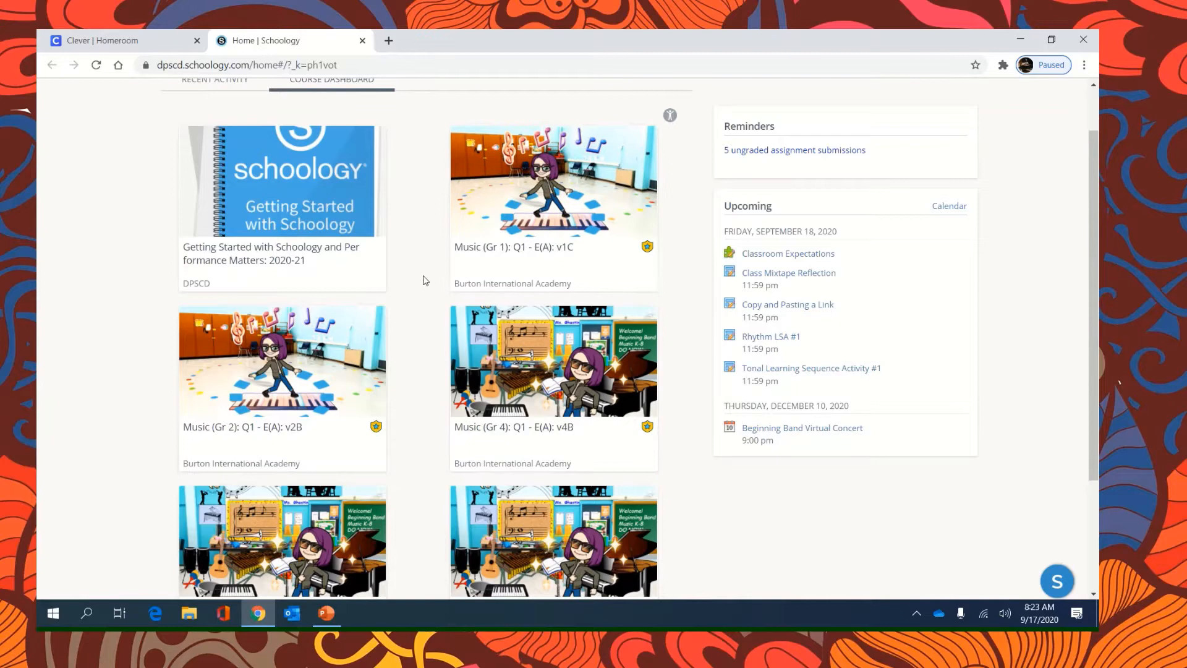
{"action": "mouse_move", "coordinate": [427, 350]}
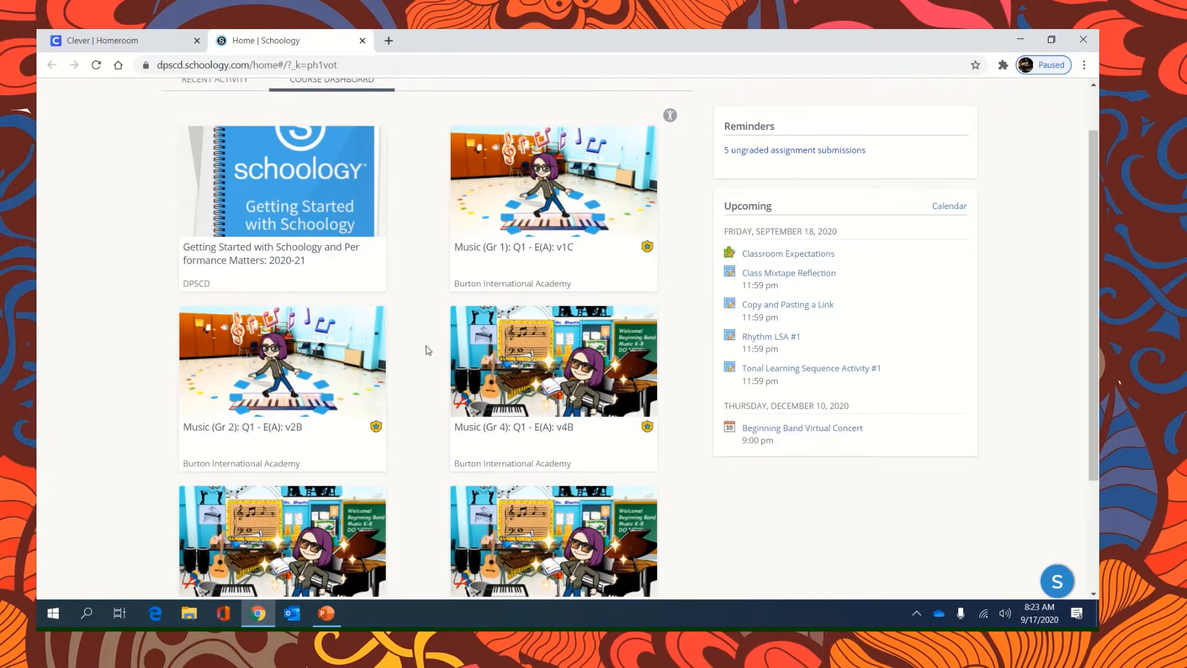
{"action": "scroll", "scroll_direction": "down", "scroll_amount": 3}
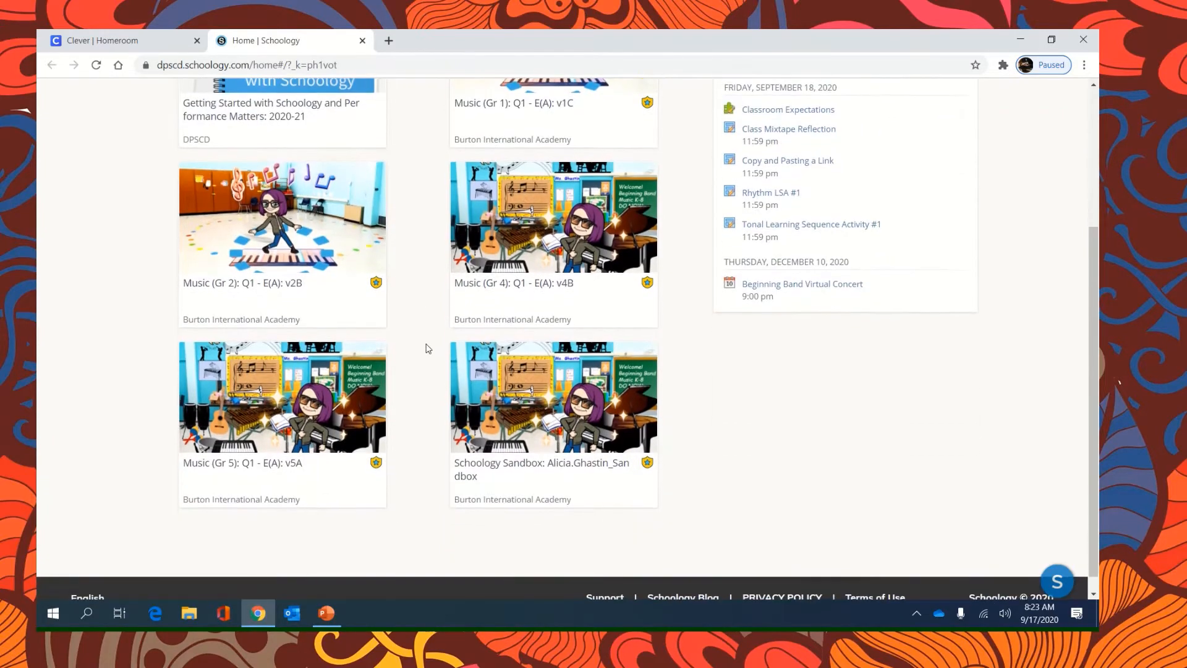
{"action": "mouse_move", "coordinate": [531, 279]}
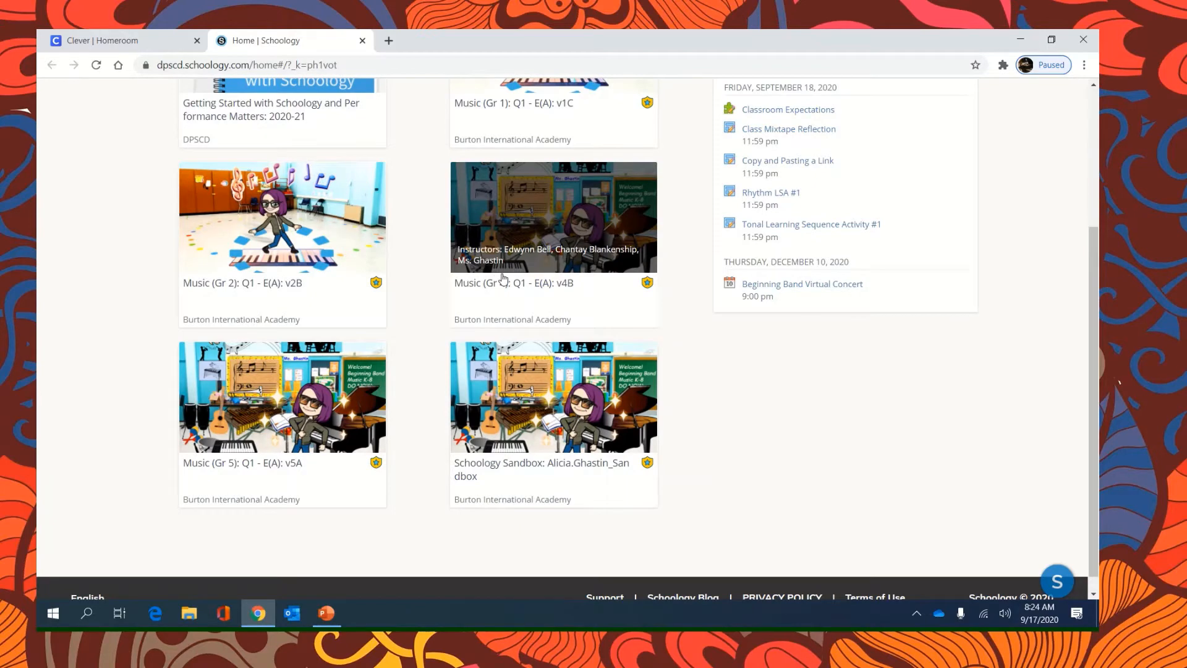
{"action": "left_click", "coordinate": [553, 217]}
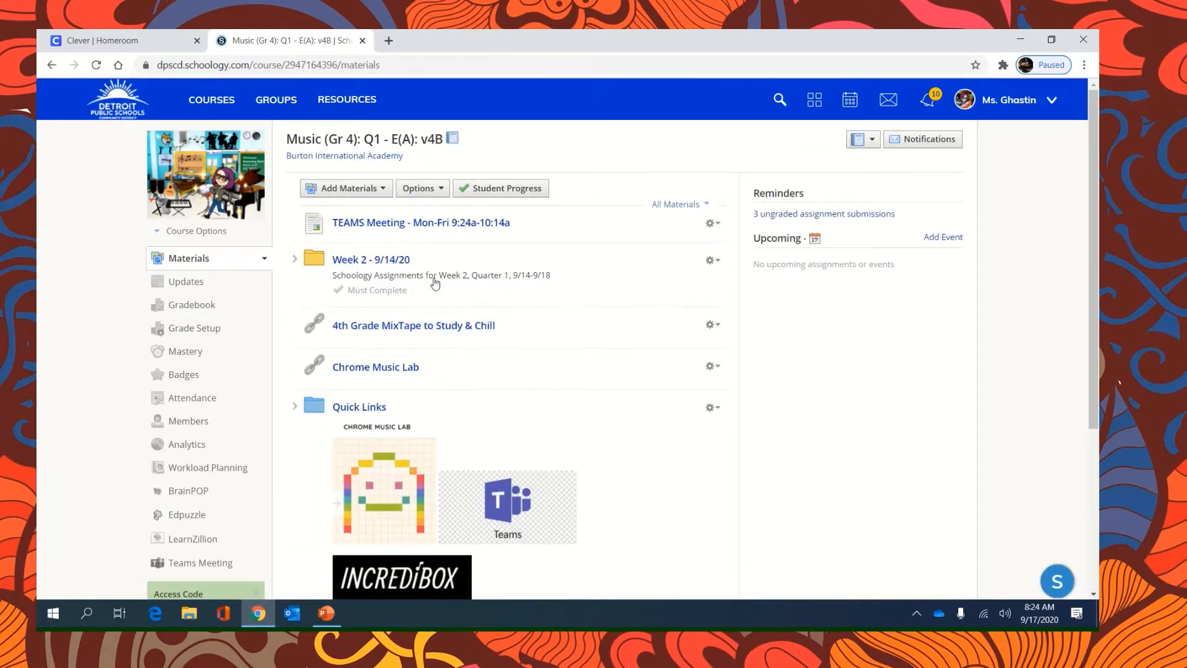
{"action": "mouse_move", "coordinate": [370, 258]}
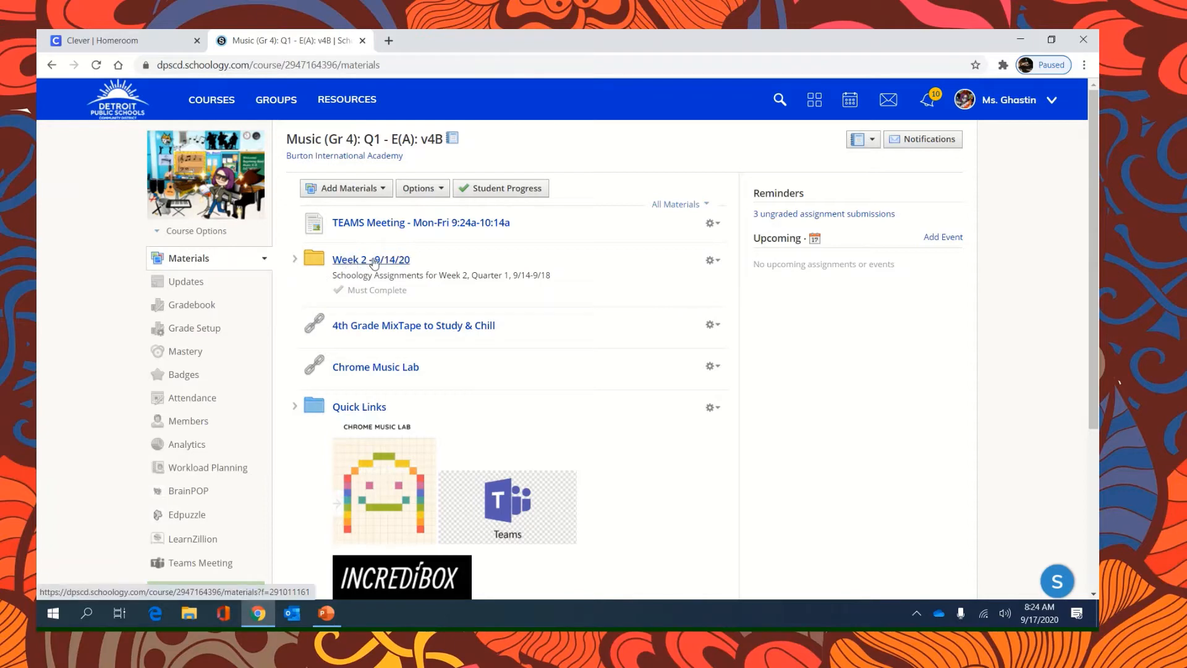
Open the Week 2 folder and then the Class Mixtape folder inside it
{"action": "left_click", "coordinate": [371, 259]}
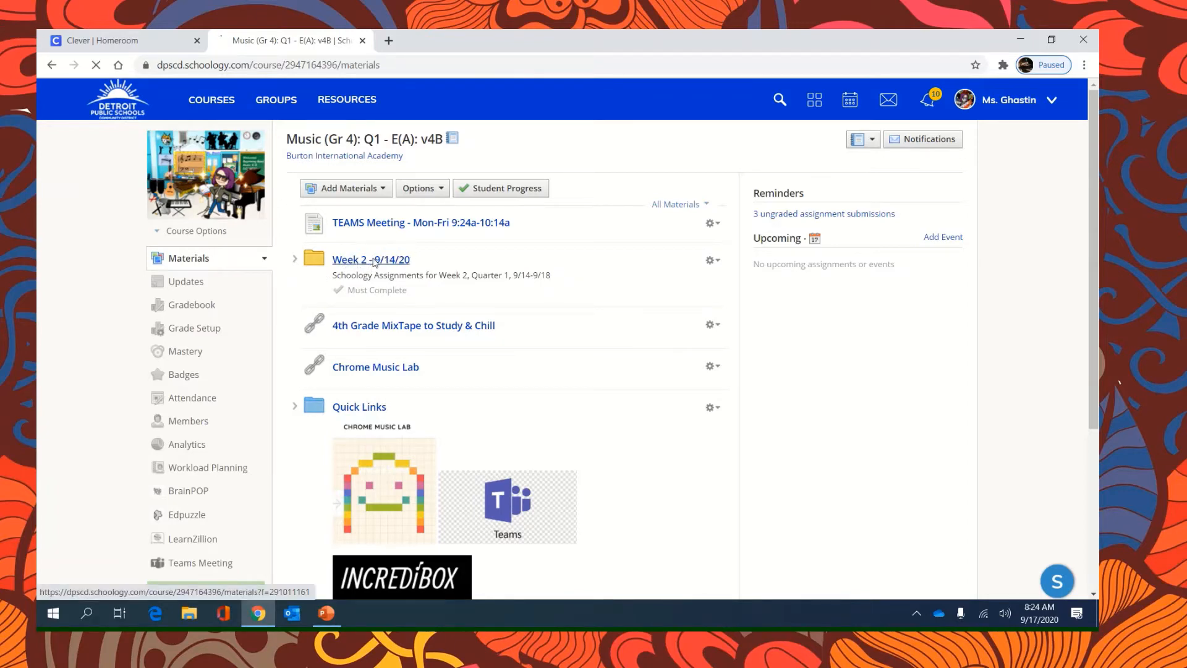
{"action": "left_click", "coordinate": [369, 259]}
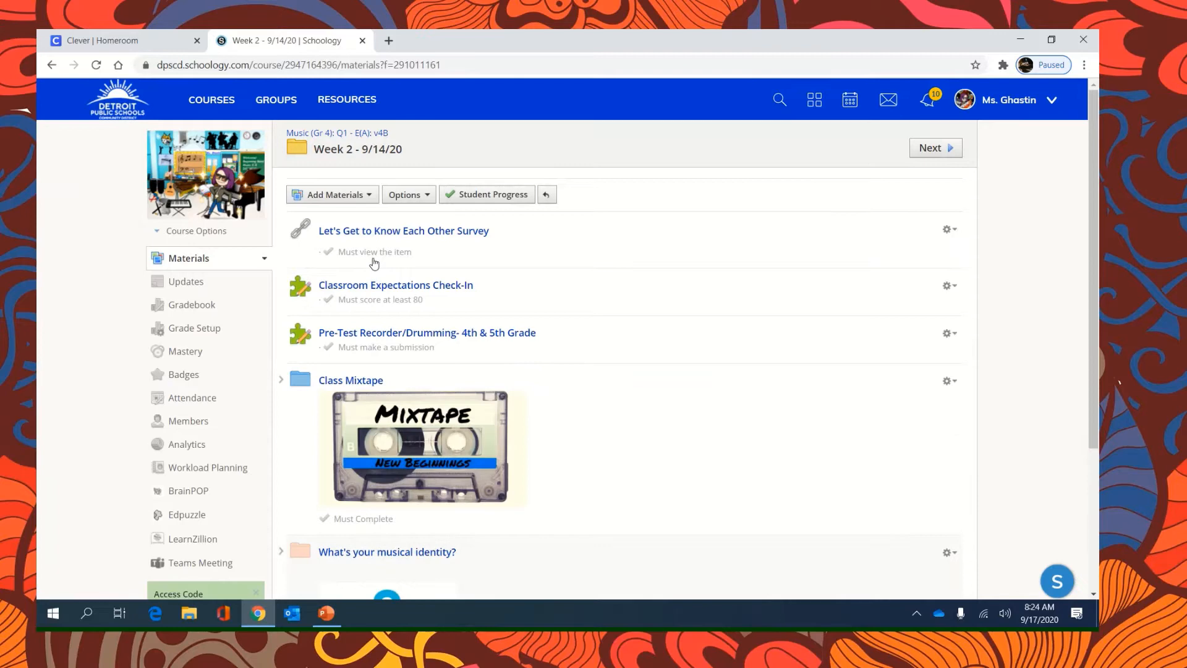
{"action": "scroll", "scroll_direction": "down", "scroll_amount": 3}
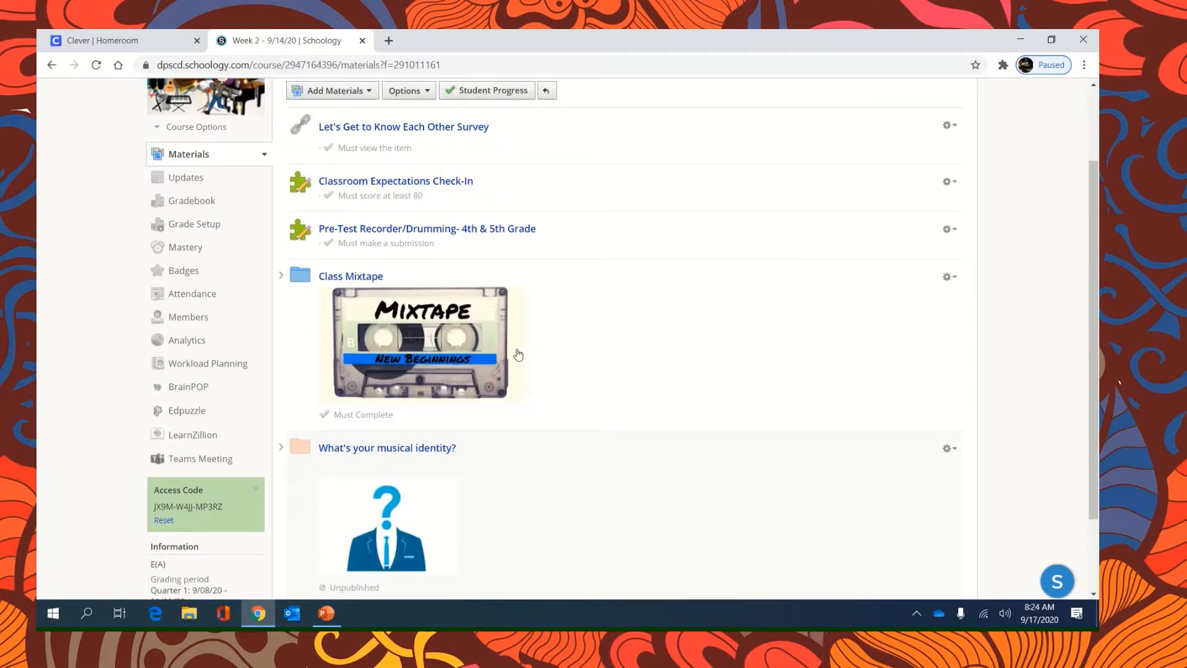
{"action": "mouse_move", "coordinate": [350, 276]}
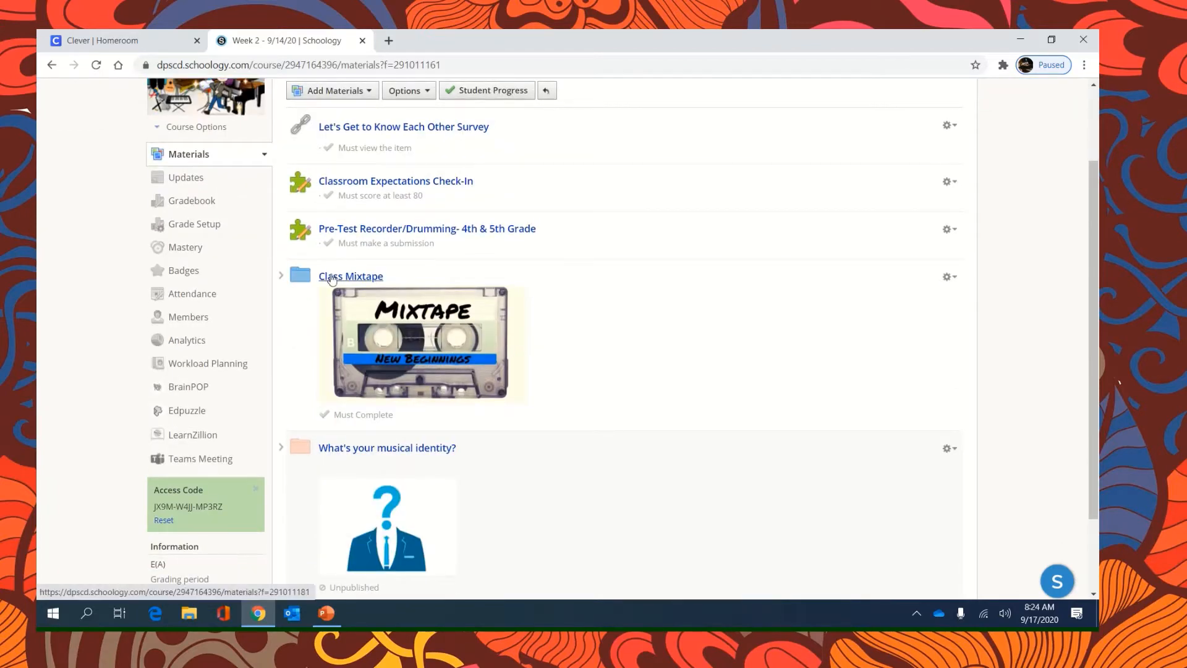
{"action": "left_click", "coordinate": [350, 276]}
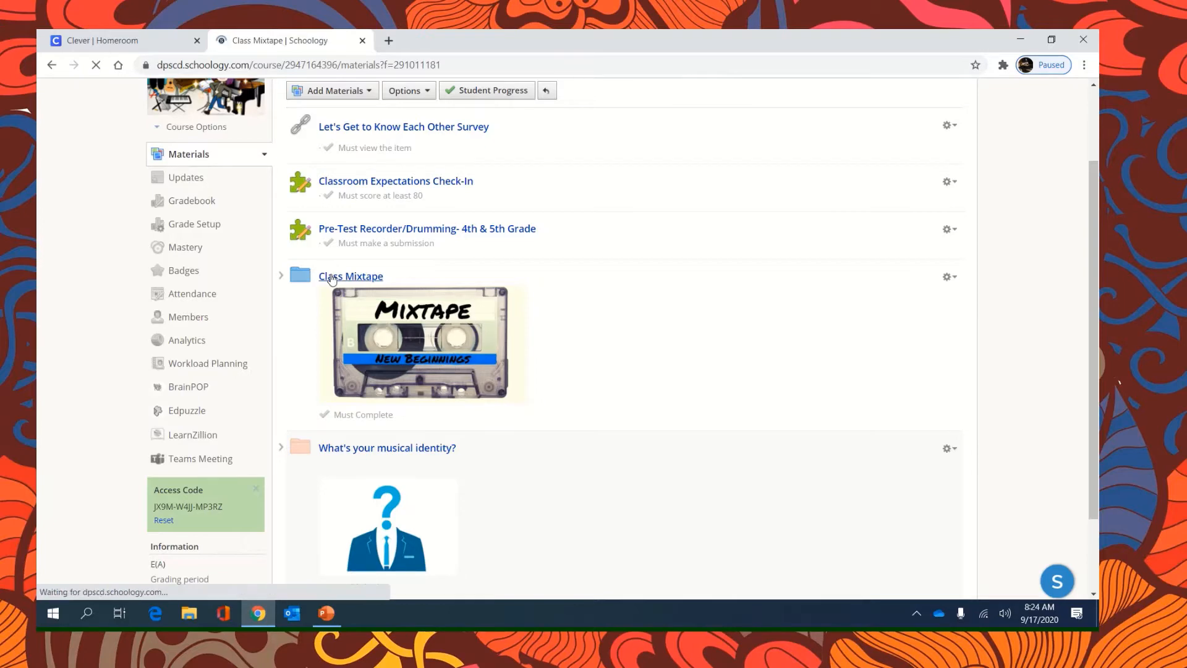
{"action": "left_click", "coordinate": [350, 276]}
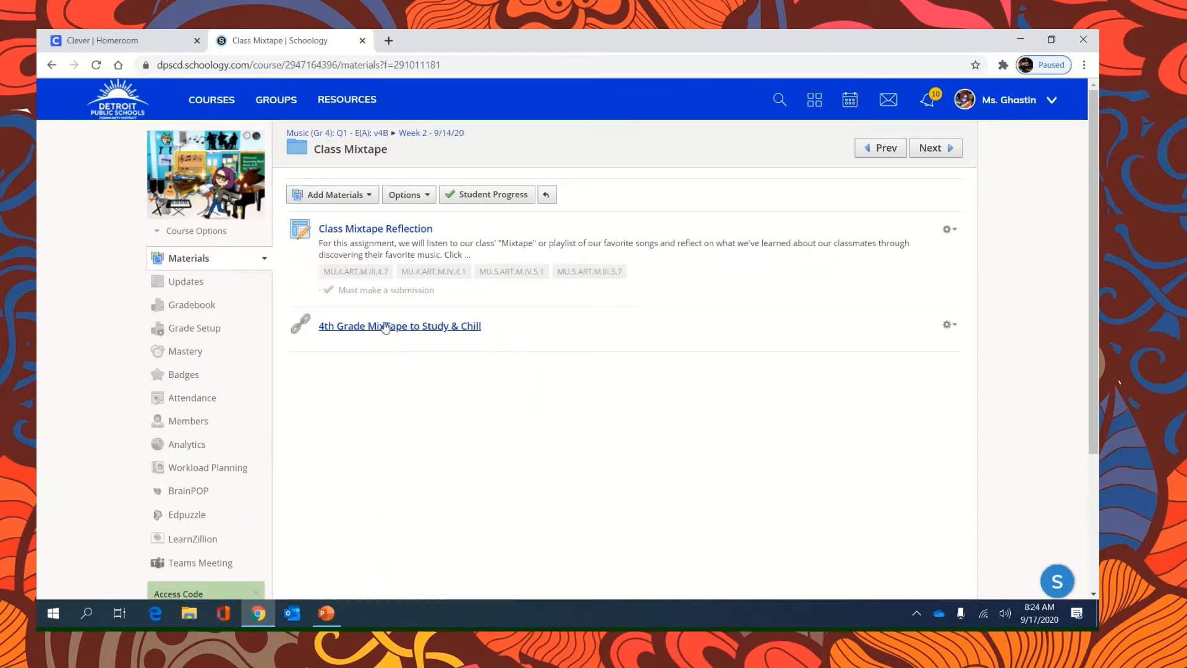
{"action": "mouse_move", "coordinate": [399, 325]}
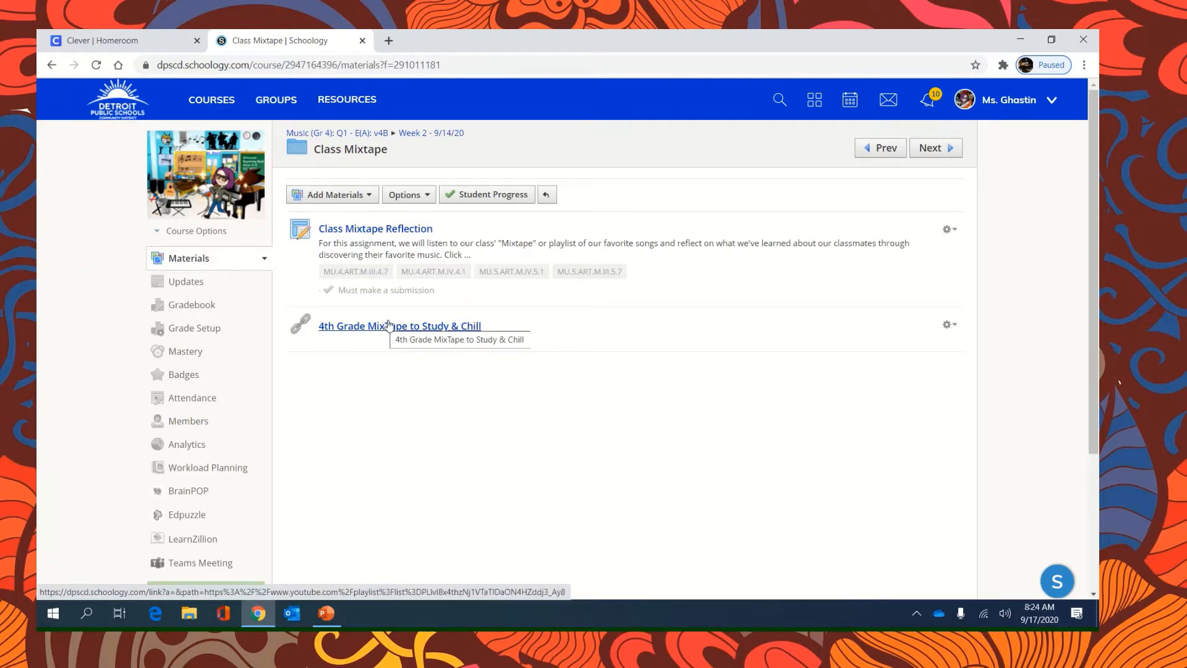
Open the 4th Grade Mixtape to Study & Chill YouTube playlist, then return to Schoology
{"action": "left_click", "coordinate": [400, 325]}
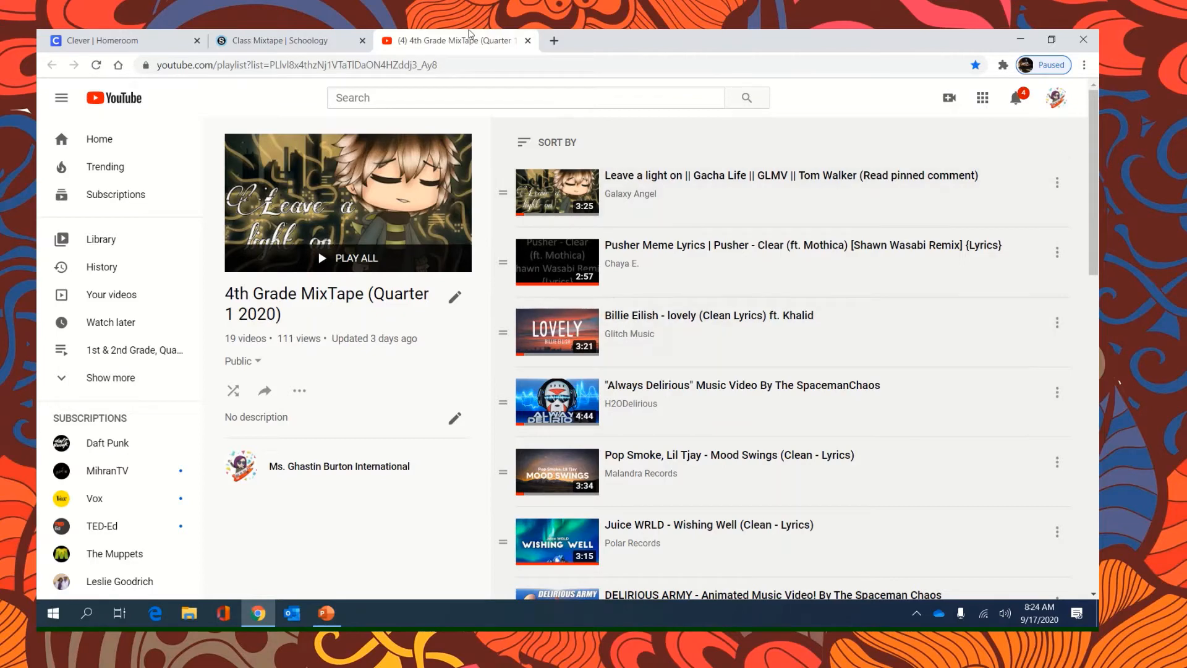
{"action": "left_click", "coordinate": [285, 40]}
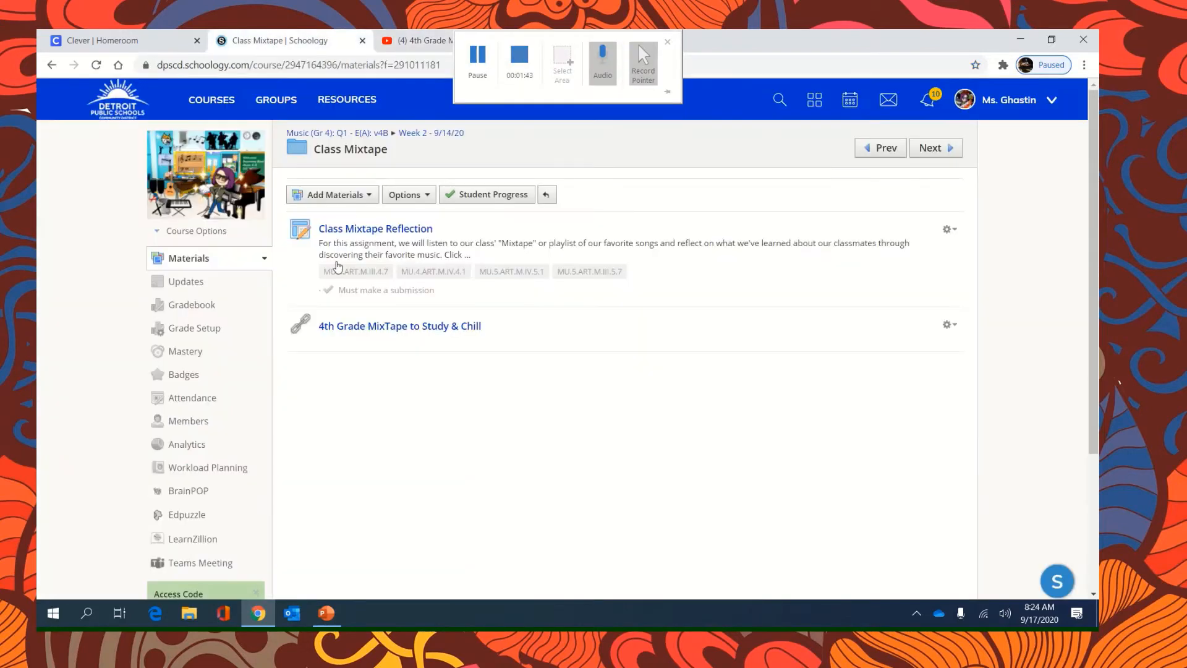
Open the Class Mixtape Reflection assignment and its attached Class Mixtape Reflection.docx in Word online
{"action": "left_click", "coordinate": [665, 42]}
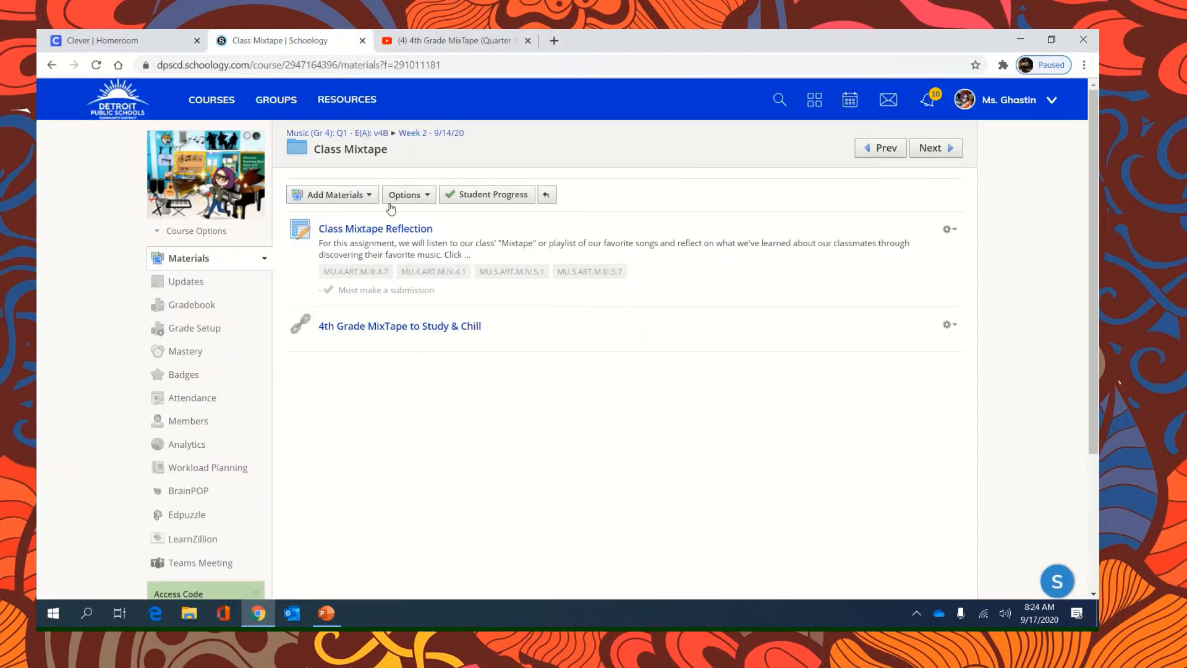
{"action": "left_click", "coordinate": [376, 229]}
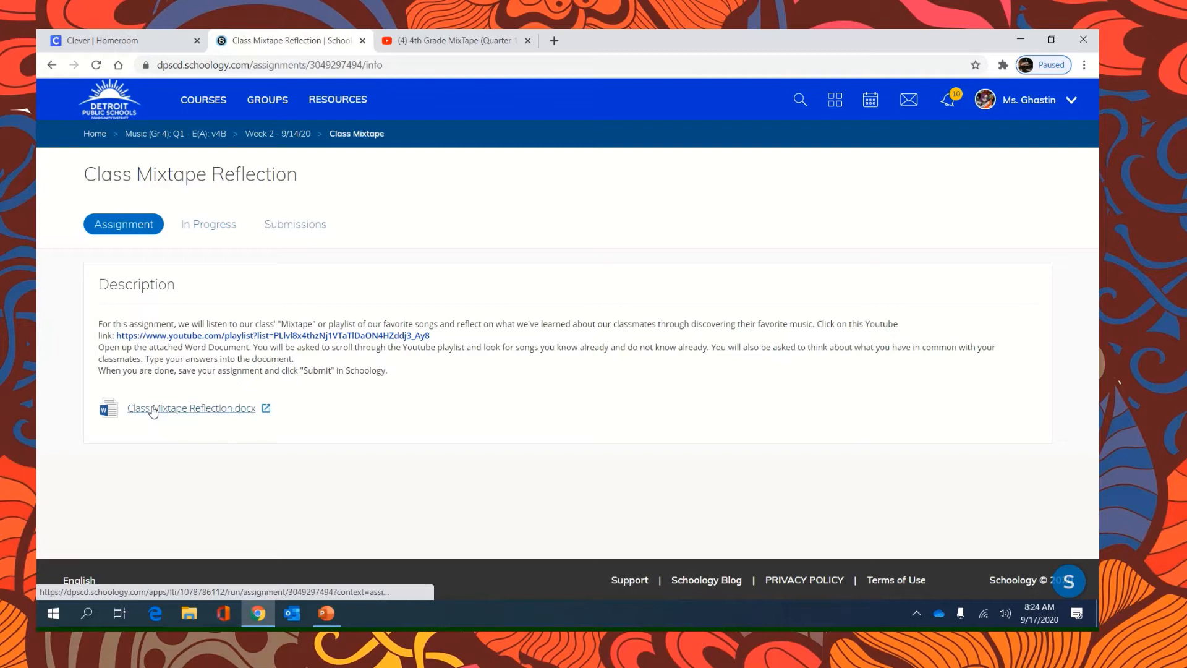
{"action": "mouse_move", "coordinate": [169, 412]}
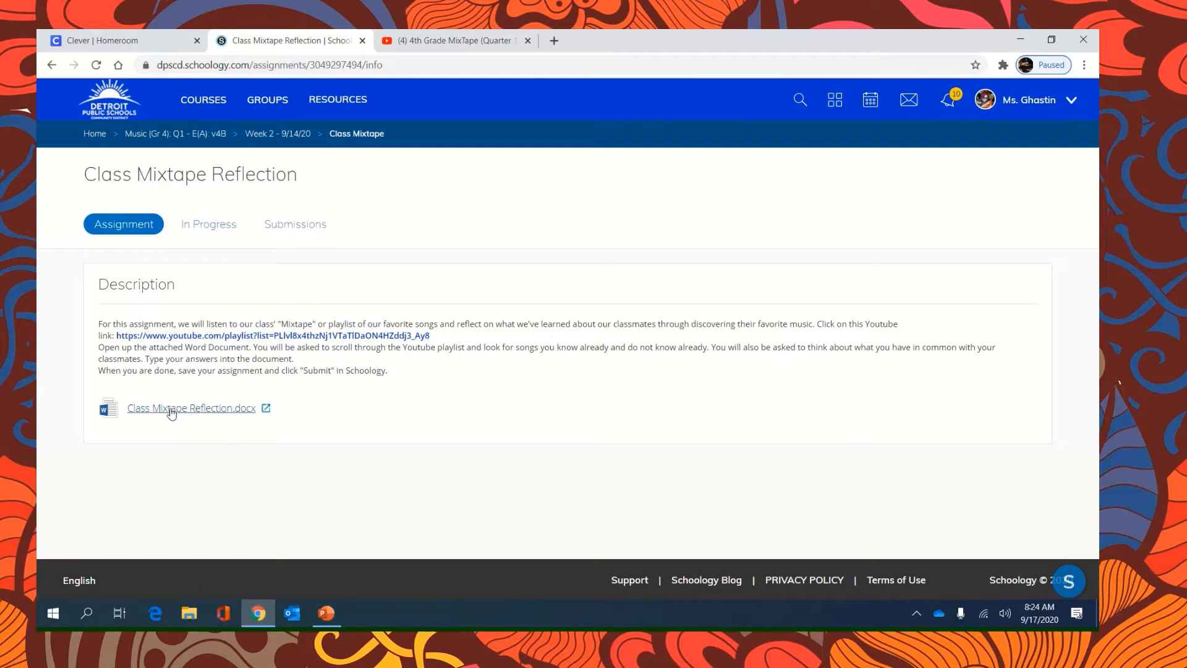
{"action": "left_click", "coordinate": [190, 407]}
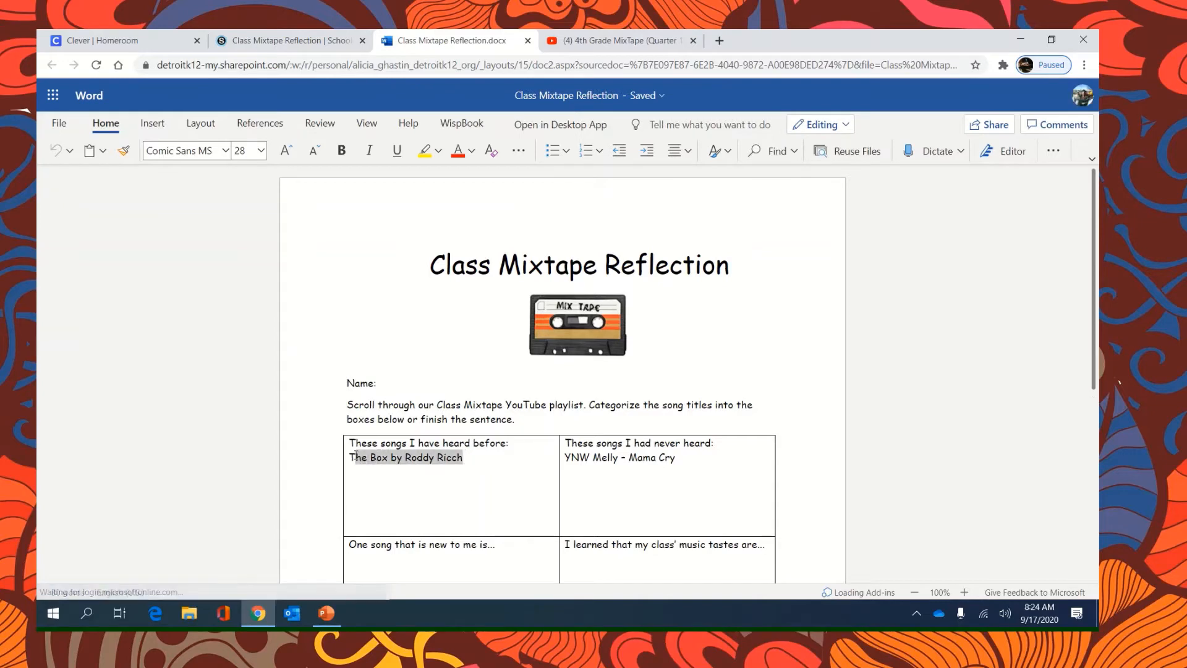
Delete the sample song titles so both song cells of the reflection table are empty
{"action": "key", "text": "Delete"}
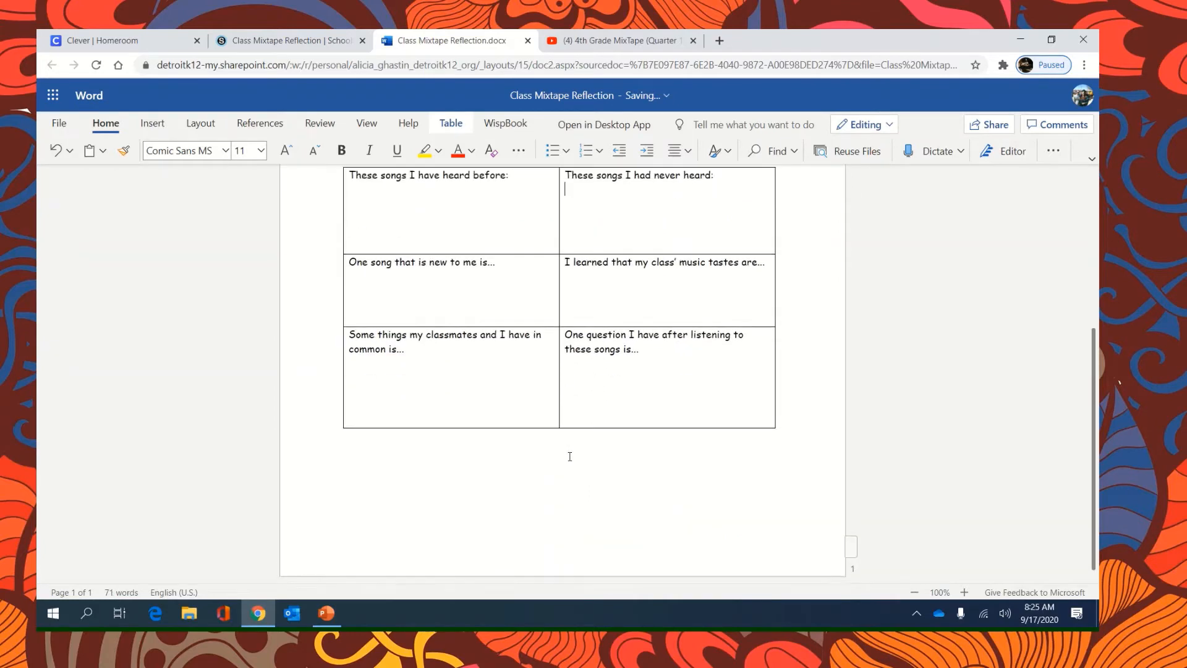
{"action": "scroll", "scroll_direction": "up", "scroll_amount": 3}
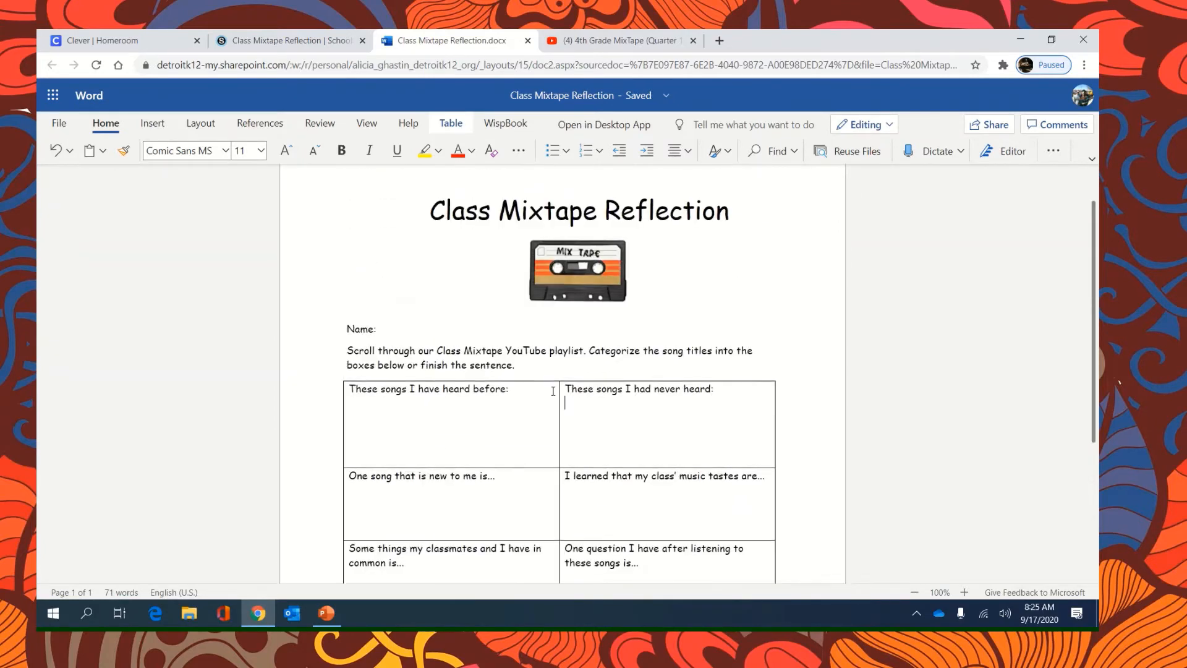
{"action": "scroll", "scroll_direction": "up", "scroll_amount": 3}
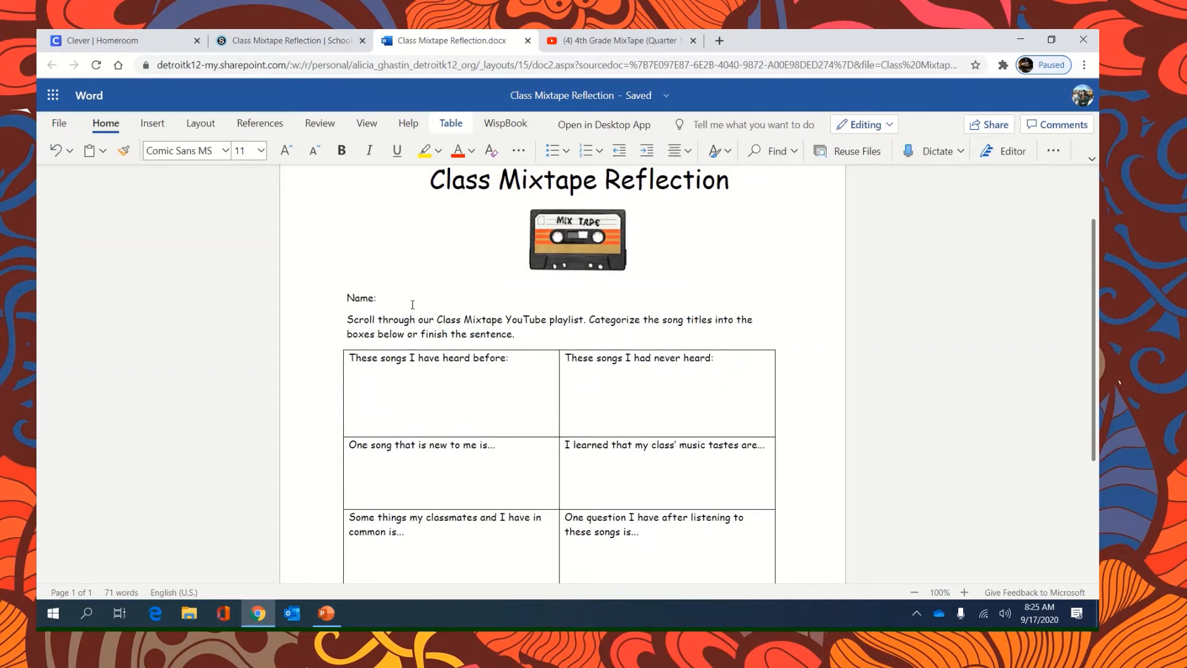
{"action": "mouse_move", "coordinate": [323, 288]}
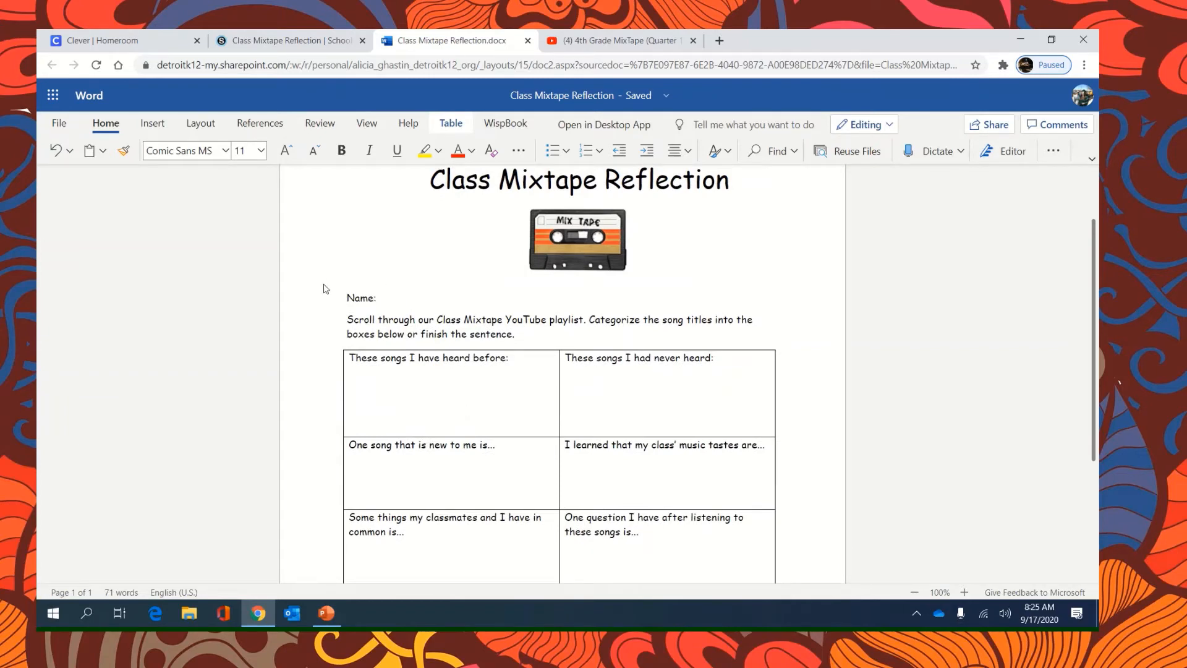
{"action": "left_click", "coordinate": [635, 376]}
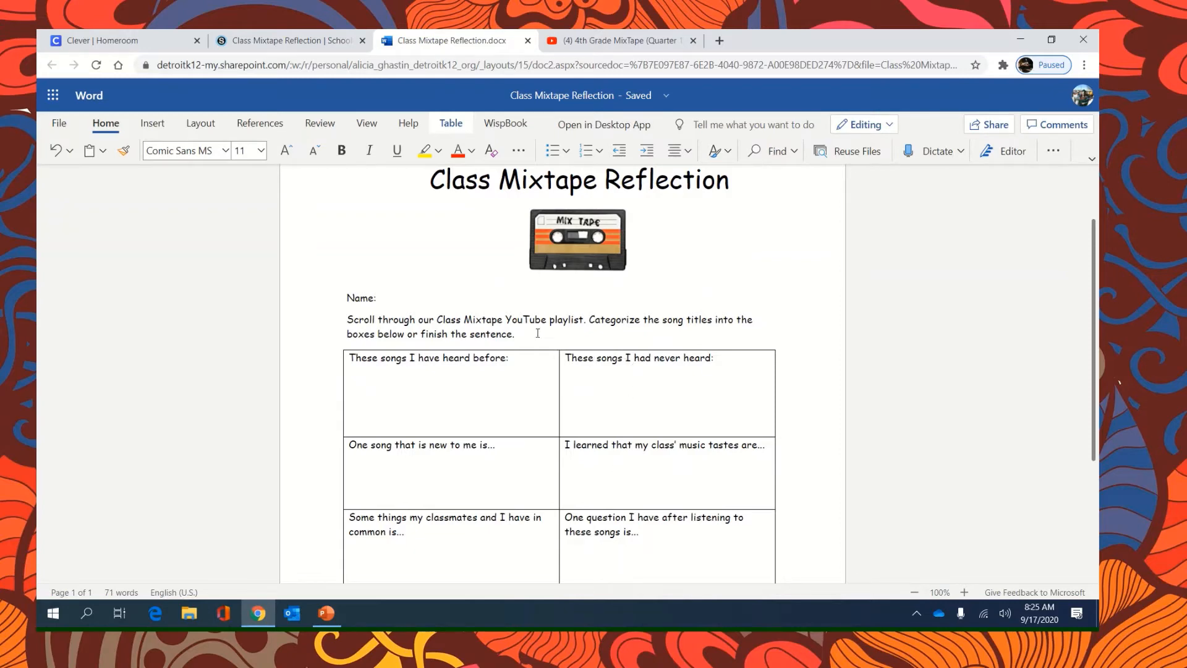
{"action": "scroll", "scroll_direction": "down", "scroll_amount": 3}
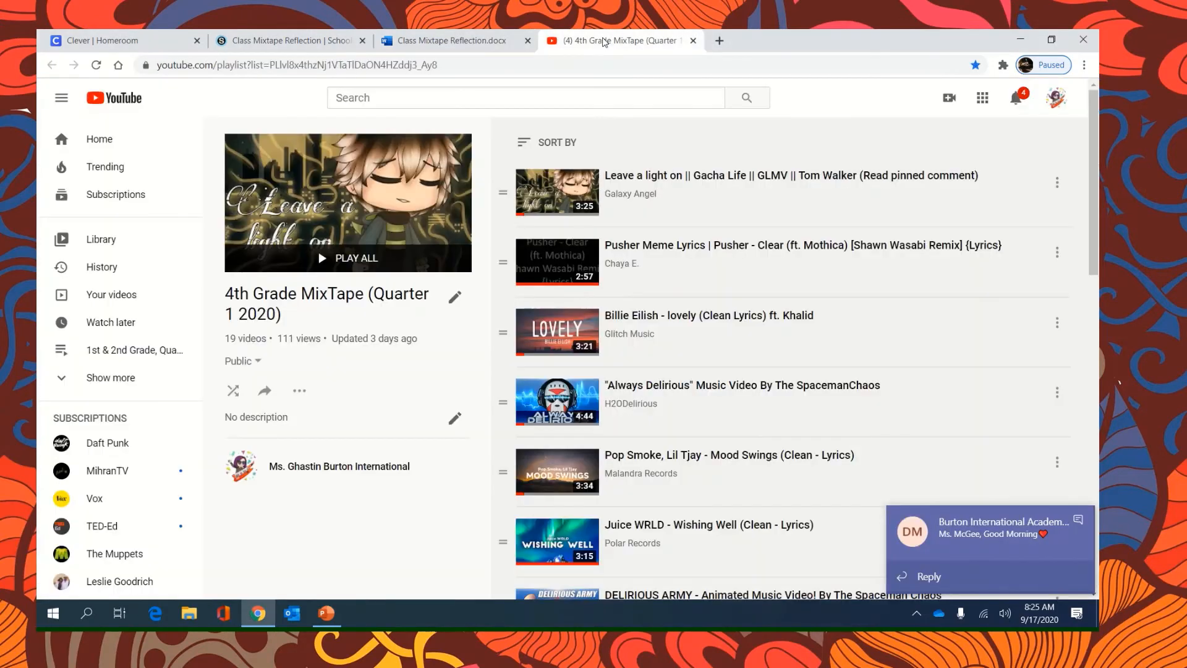
{"action": "mouse_move", "coordinate": [684, 261]}
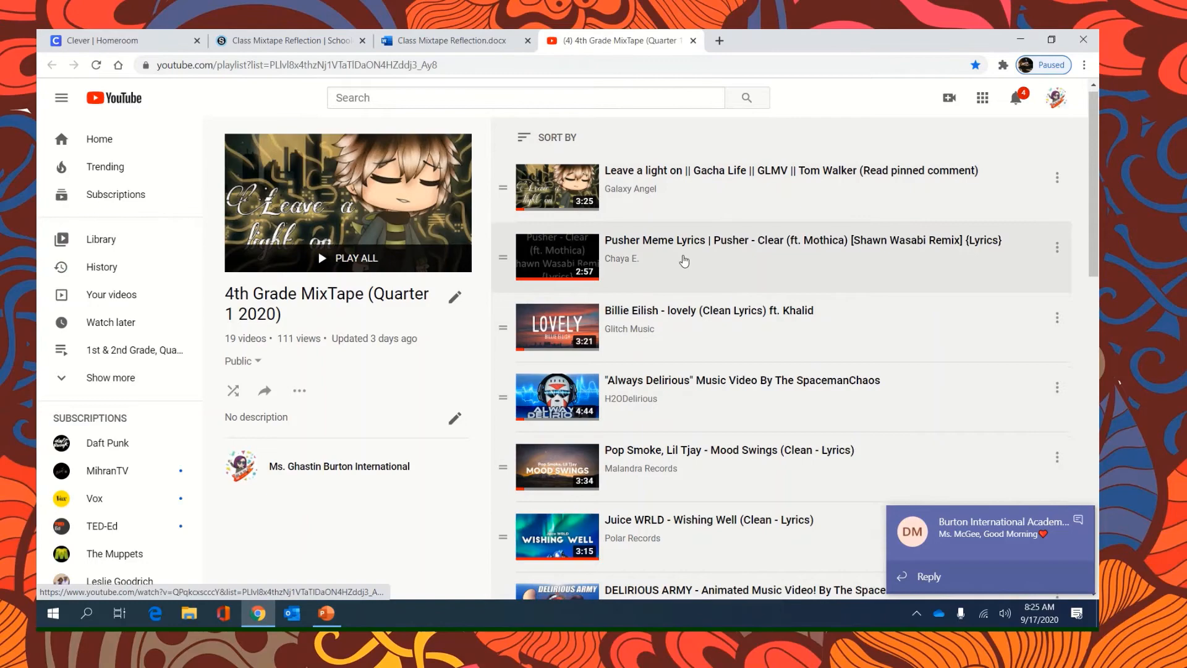
Play Billie Eilish's bad guy in the playlist, then return to the reflection document
{"action": "scroll", "scroll_direction": "down", "scroll_amount": 3}
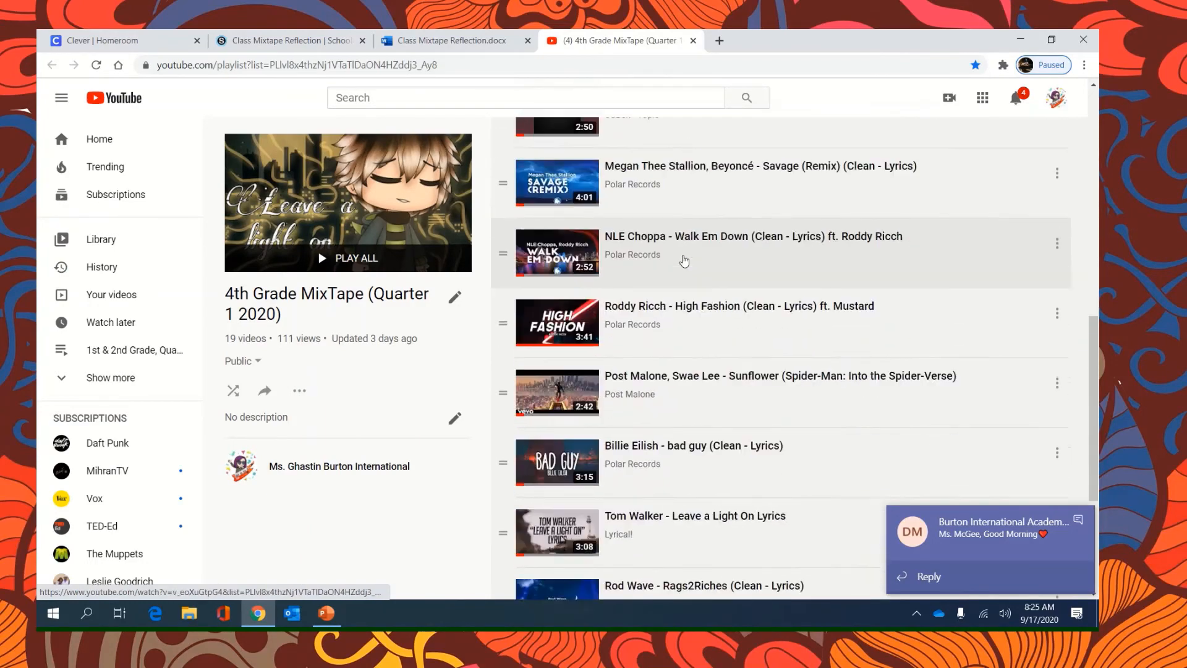
{"action": "scroll", "scroll_direction": "down", "scroll_amount": 3}
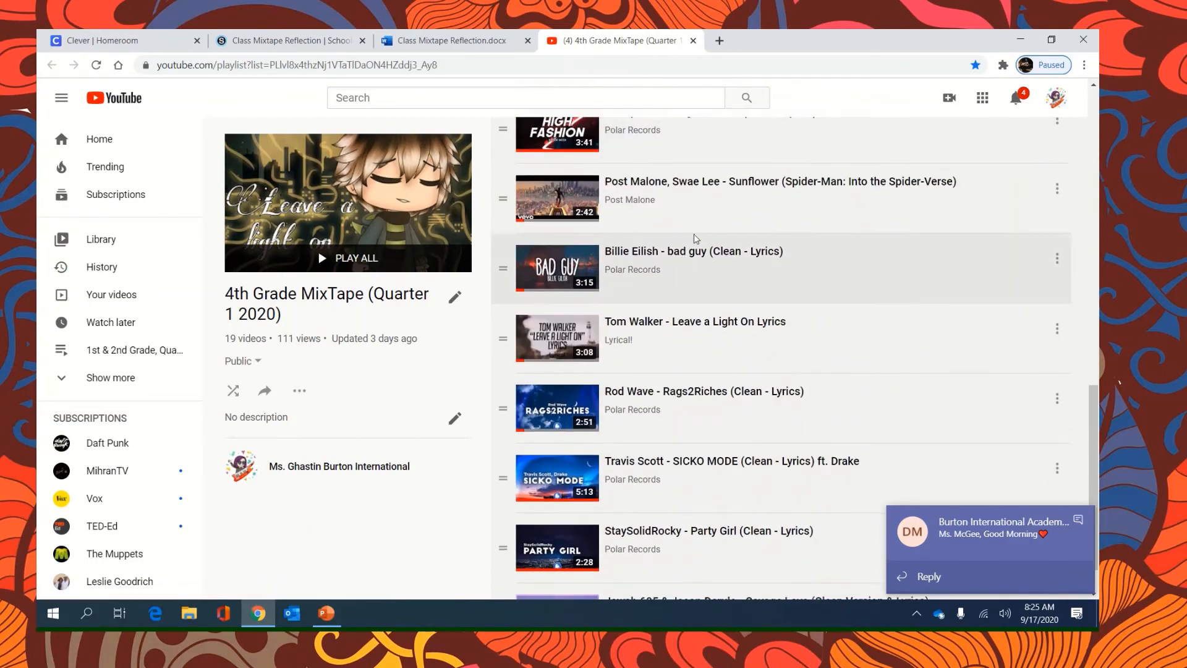
{"action": "scroll", "scroll_direction": "down", "scroll_amount": 3}
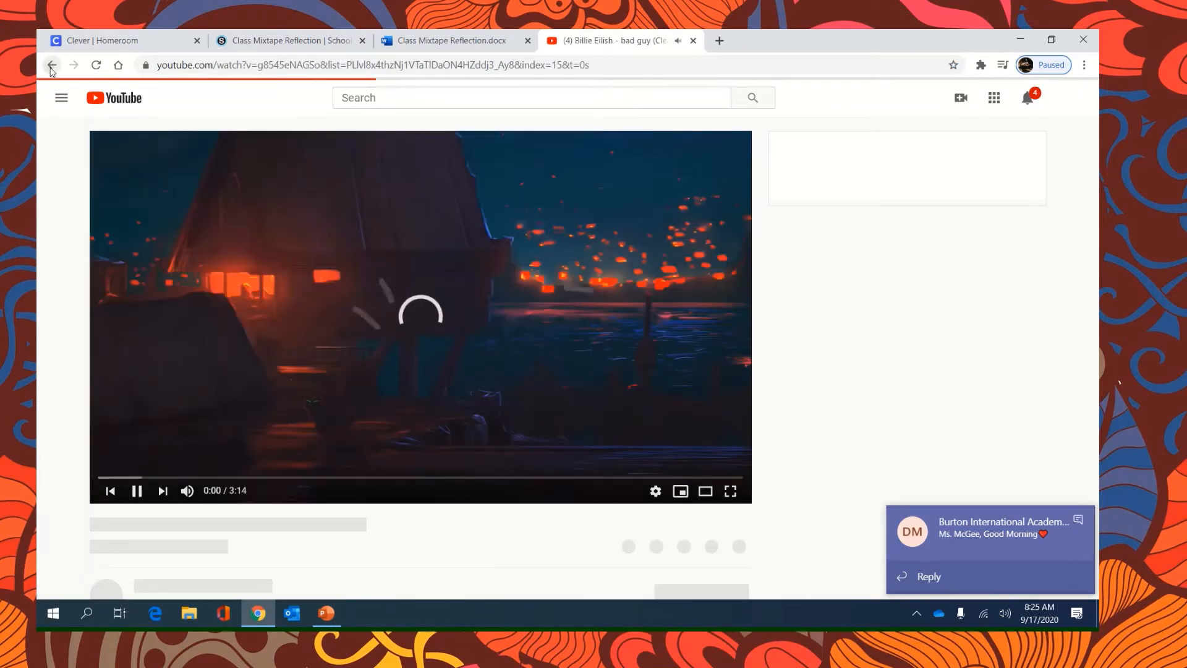
{"action": "left_click", "coordinate": [51, 65]}
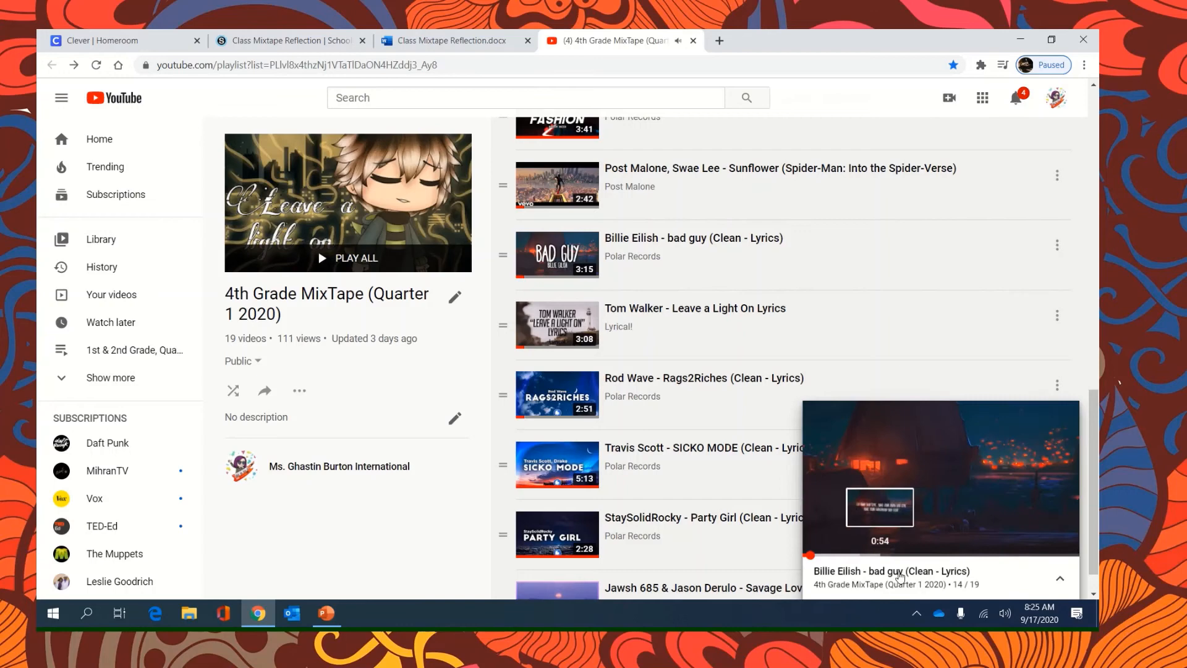
{"action": "left_click", "coordinate": [451, 39]}
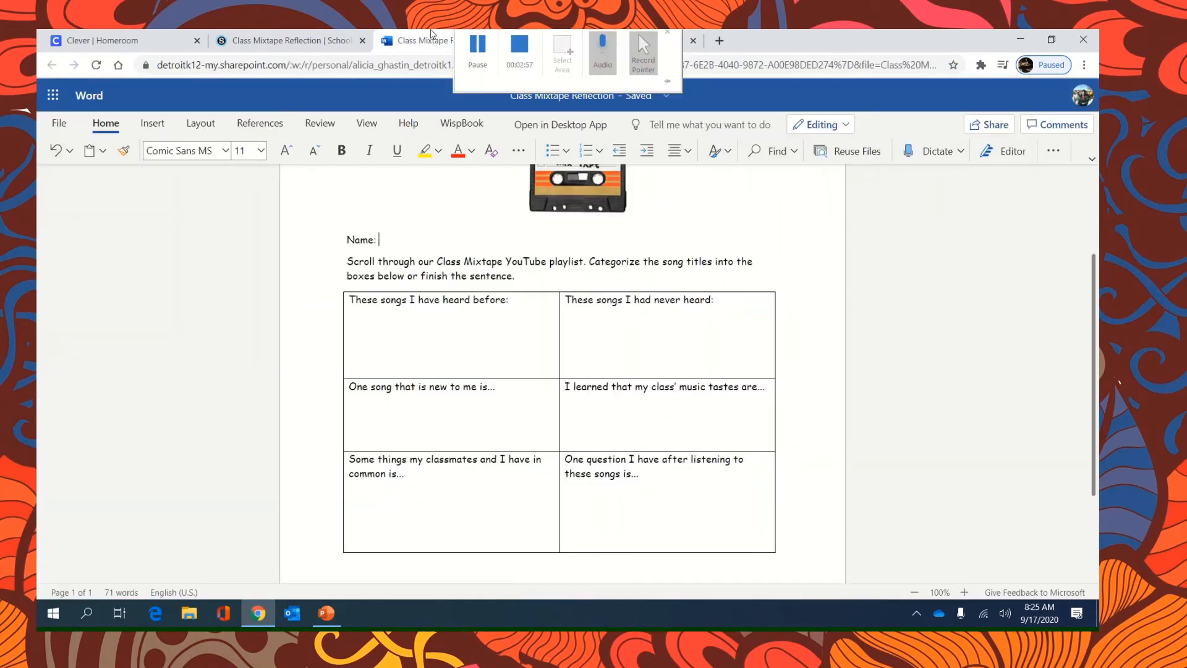
Enter 'Billie Eillish - Bad Guy' in the songs-heard-before cell, then go back to the playlist
{"action": "left_click", "coordinate": [450, 335]}
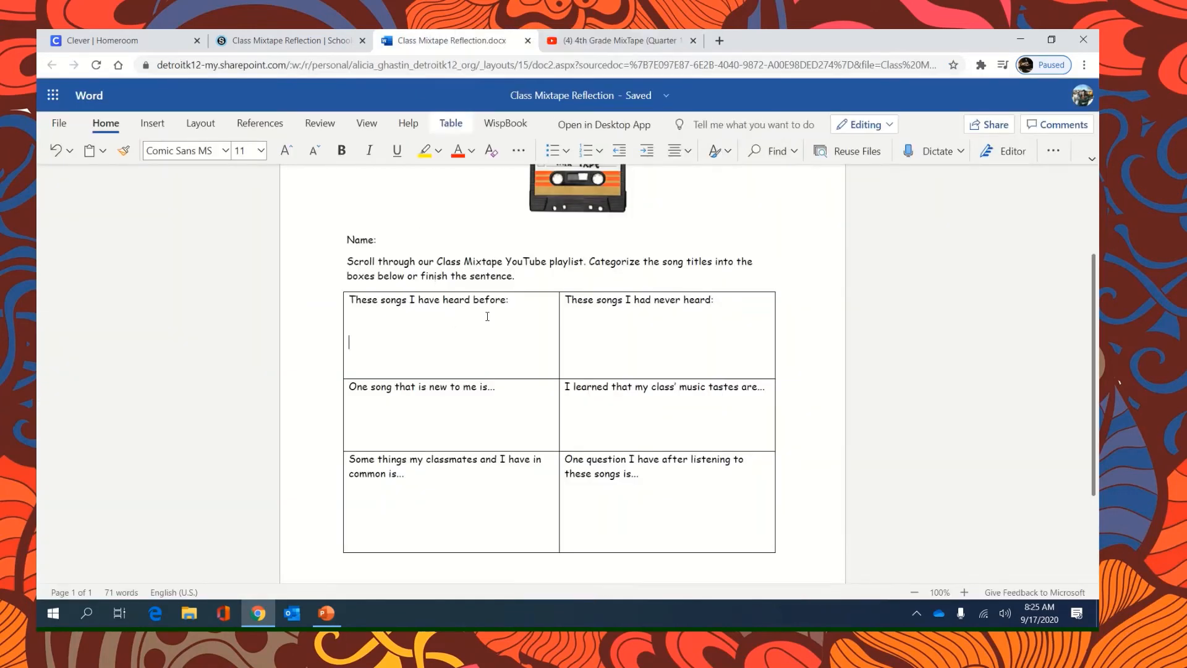
{"action": "type", "text": "B"}
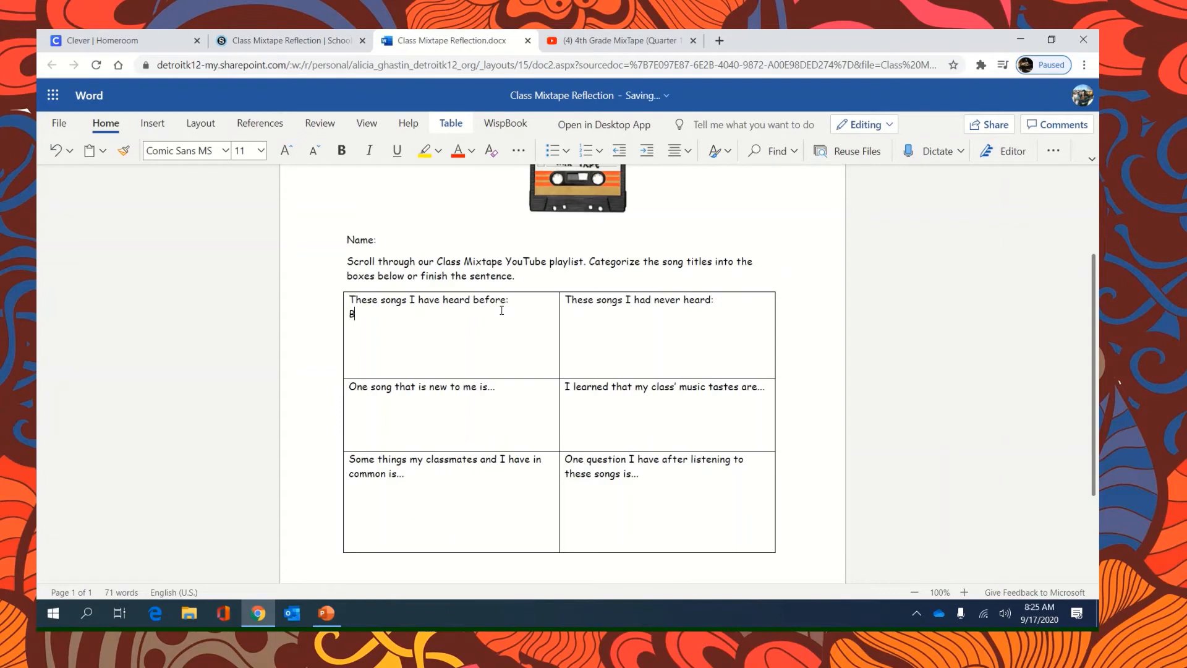
{"action": "type", "text": "illie E"}
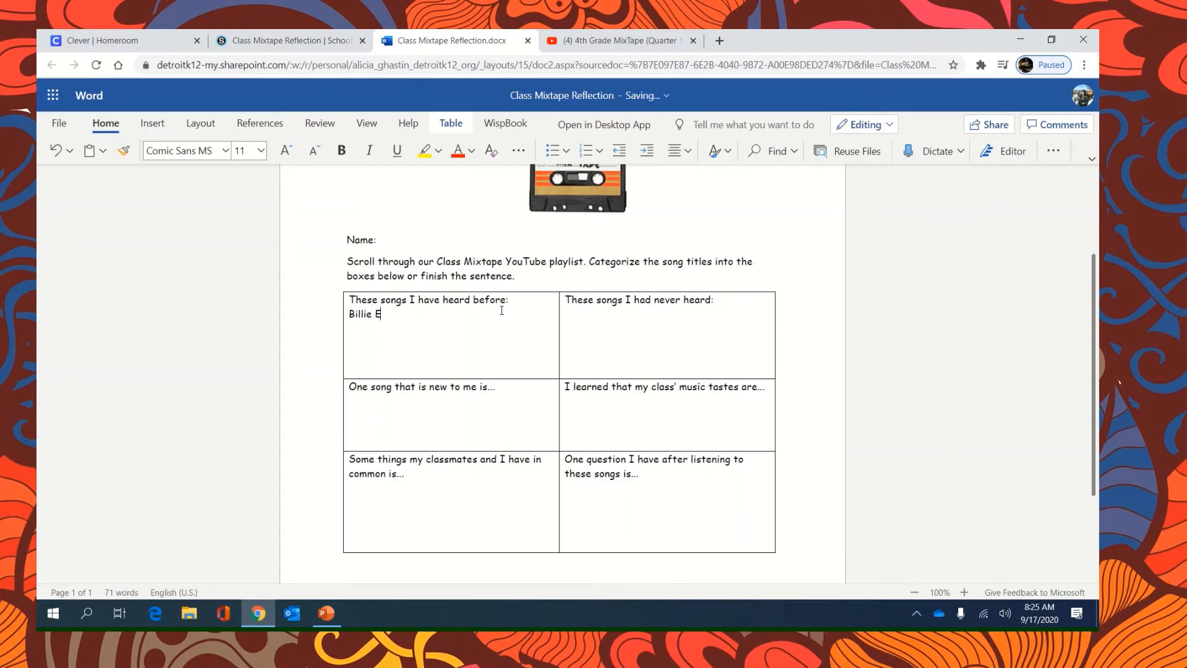
{"action": "type", "text": "illish B="}
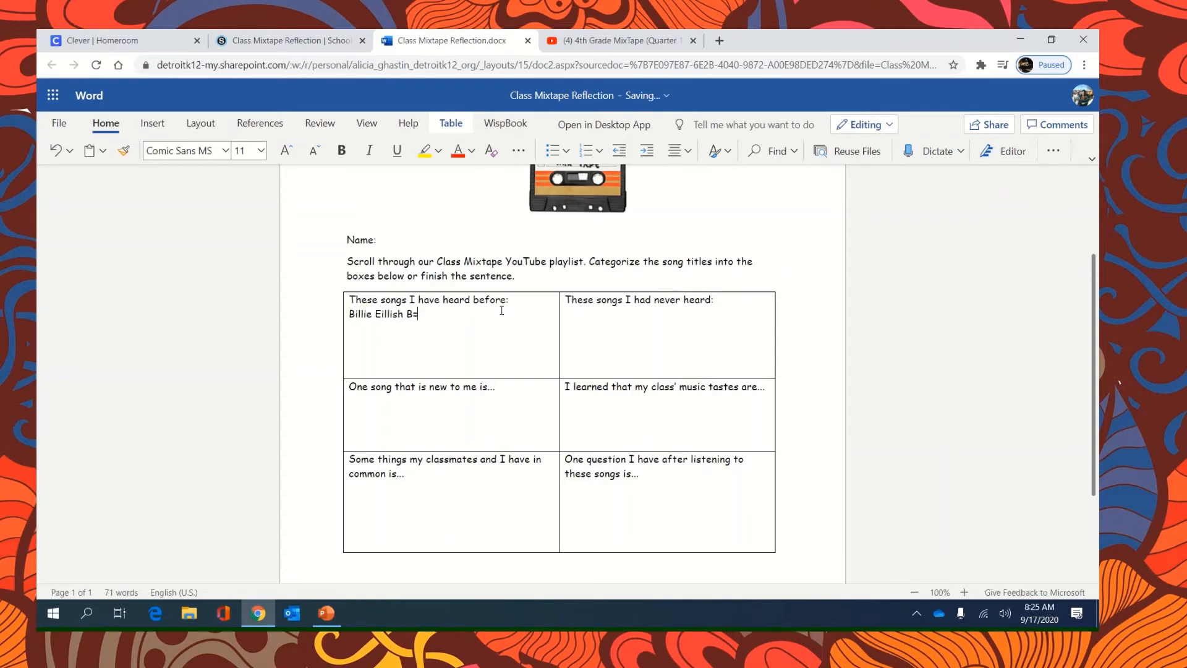
{"action": "type", "text": "- Bad"}
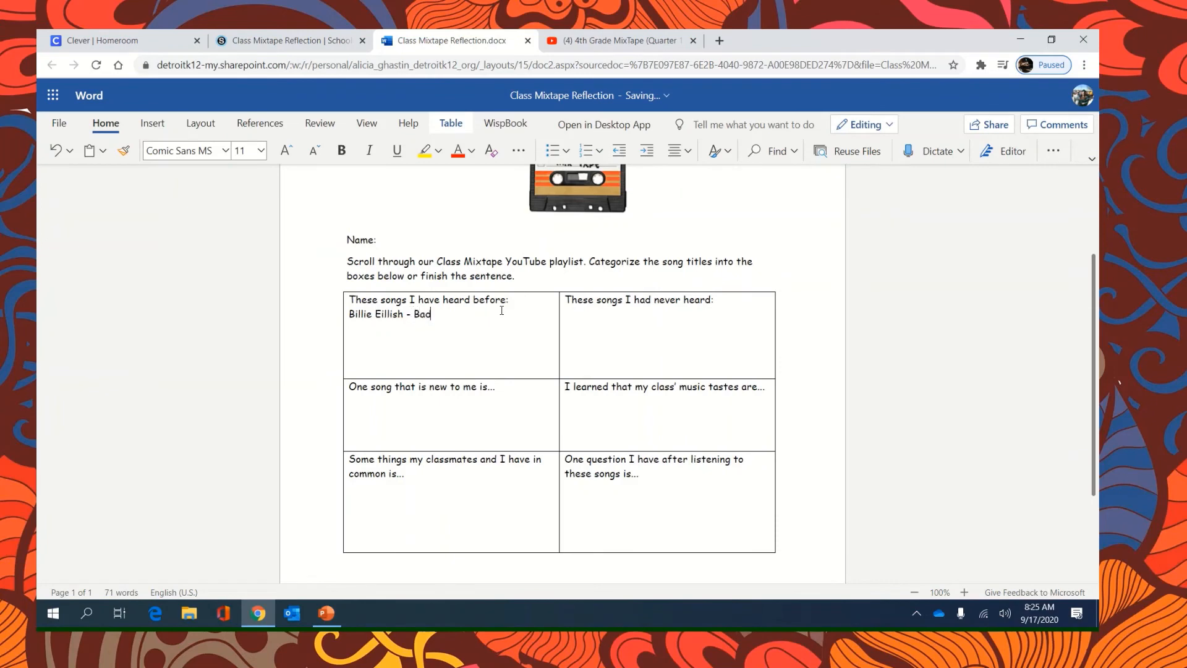
{"action": "type", "text": "Guy"}
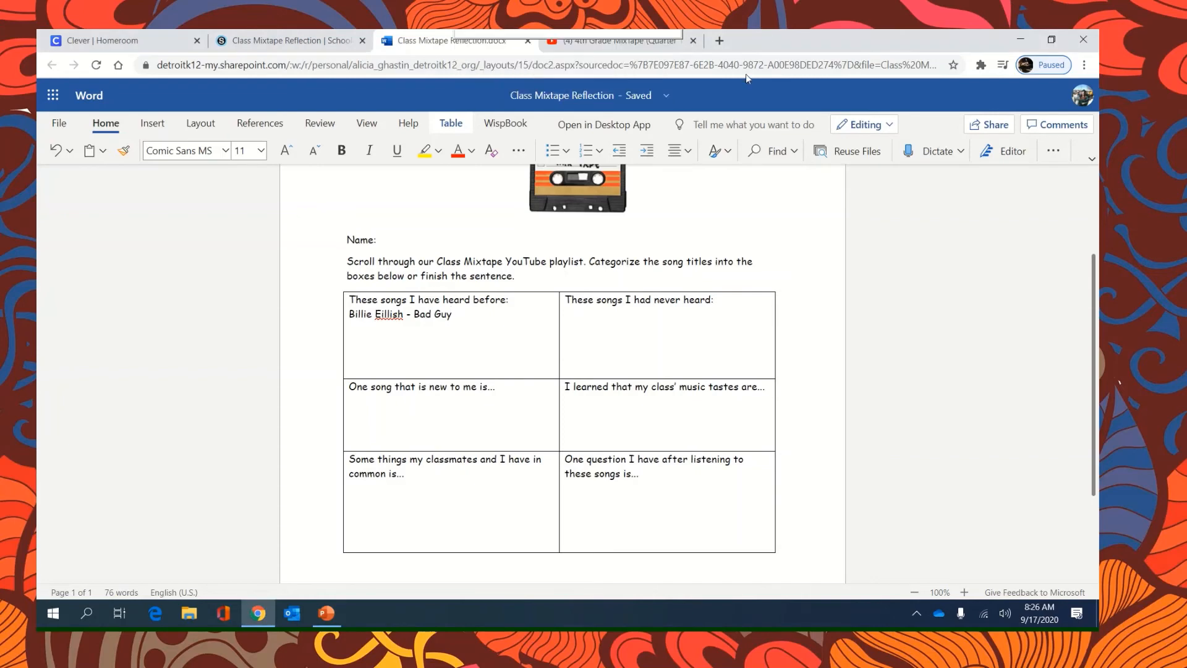
{"action": "left_click", "coordinate": [614, 40]}
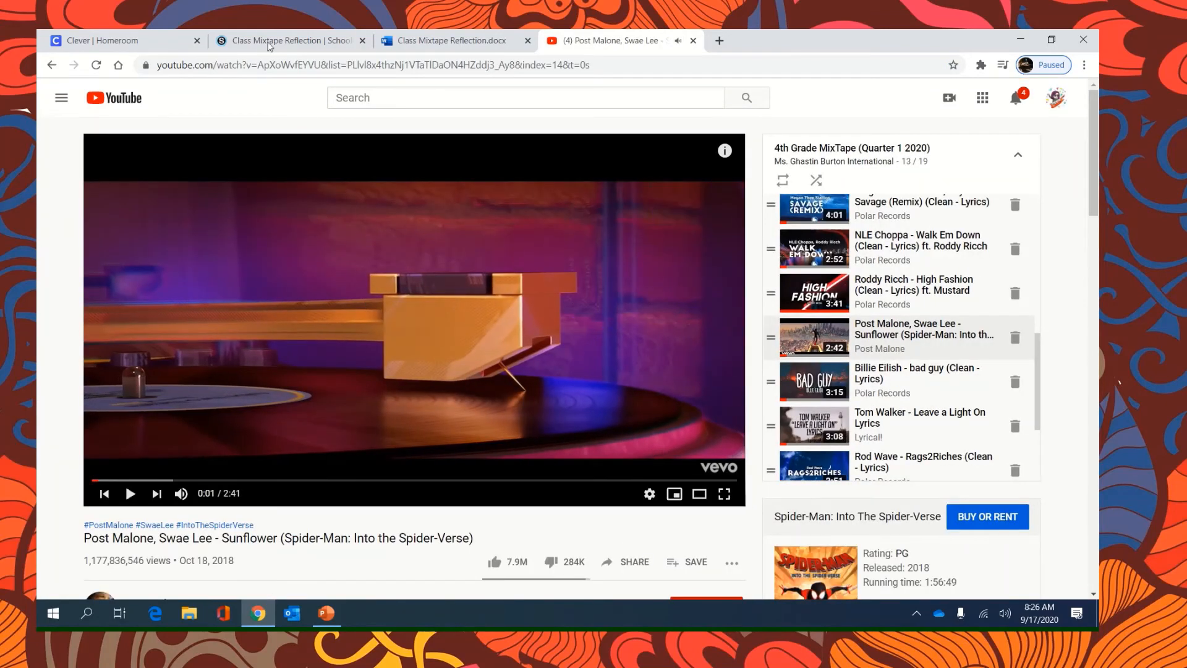
{"action": "mouse_move", "coordinate": [215, 540]}
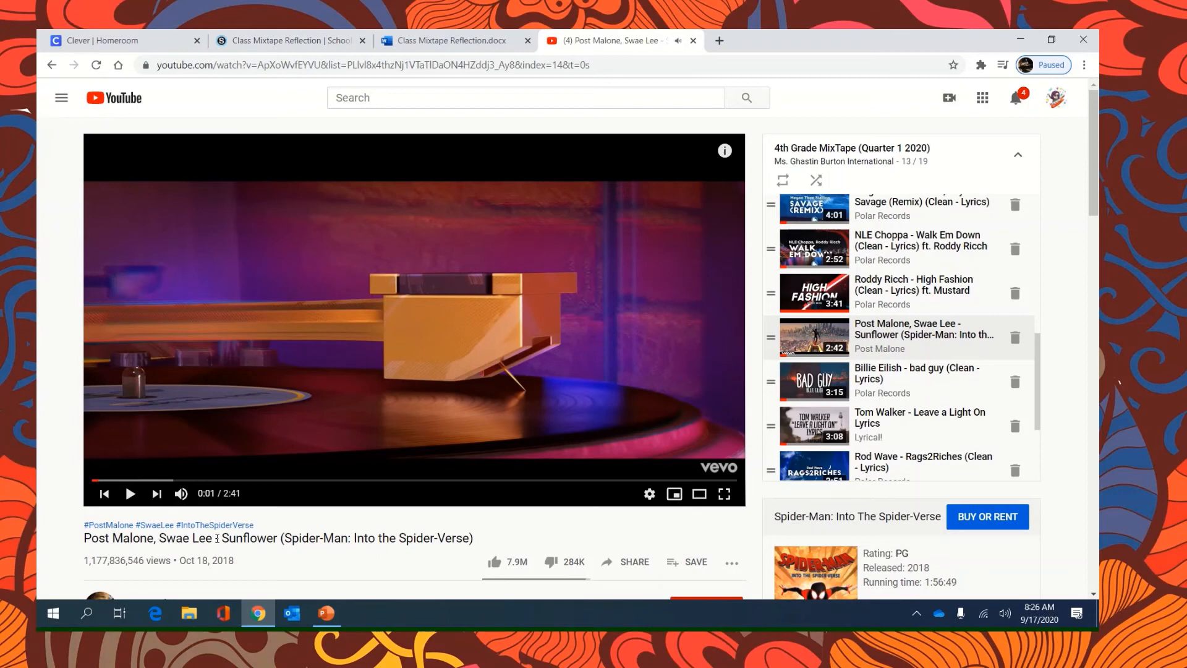
Return from the Sunflower video to the Class Mixtape Reflection.docx document
{"action": "left_click", "coordinate": [450, 40]}
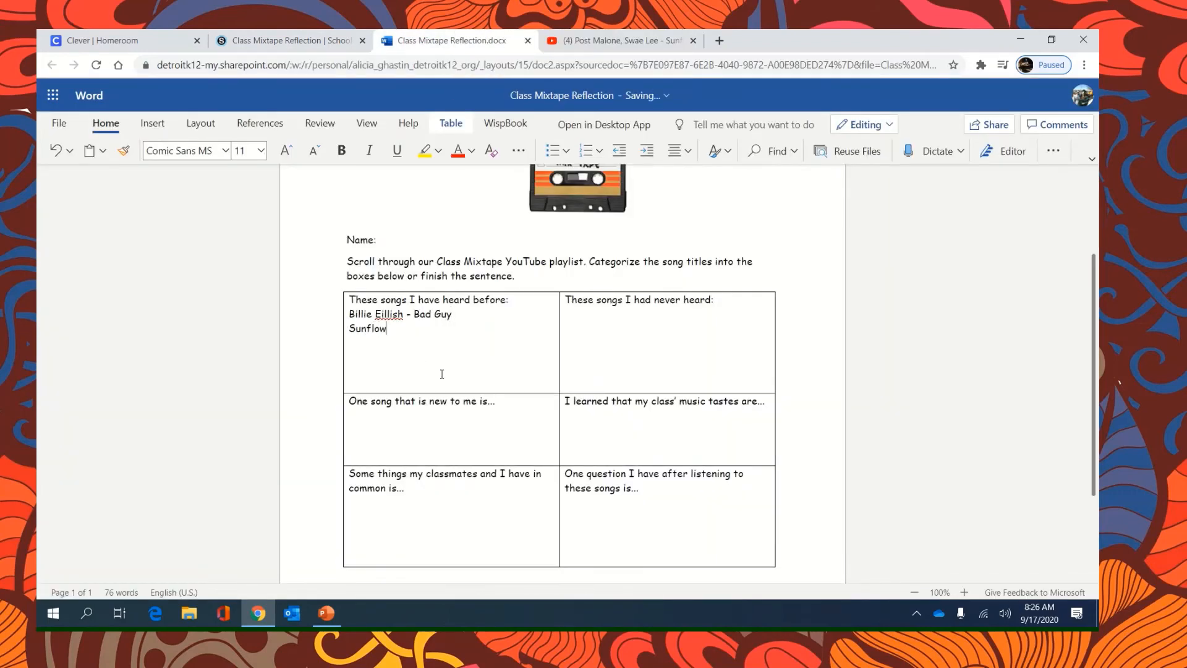
Enter 'Sunflower - Post Malone, Swa Lee' as the second heard-before song and select the typed titles
{"action": "type", "text": "er - Post"}
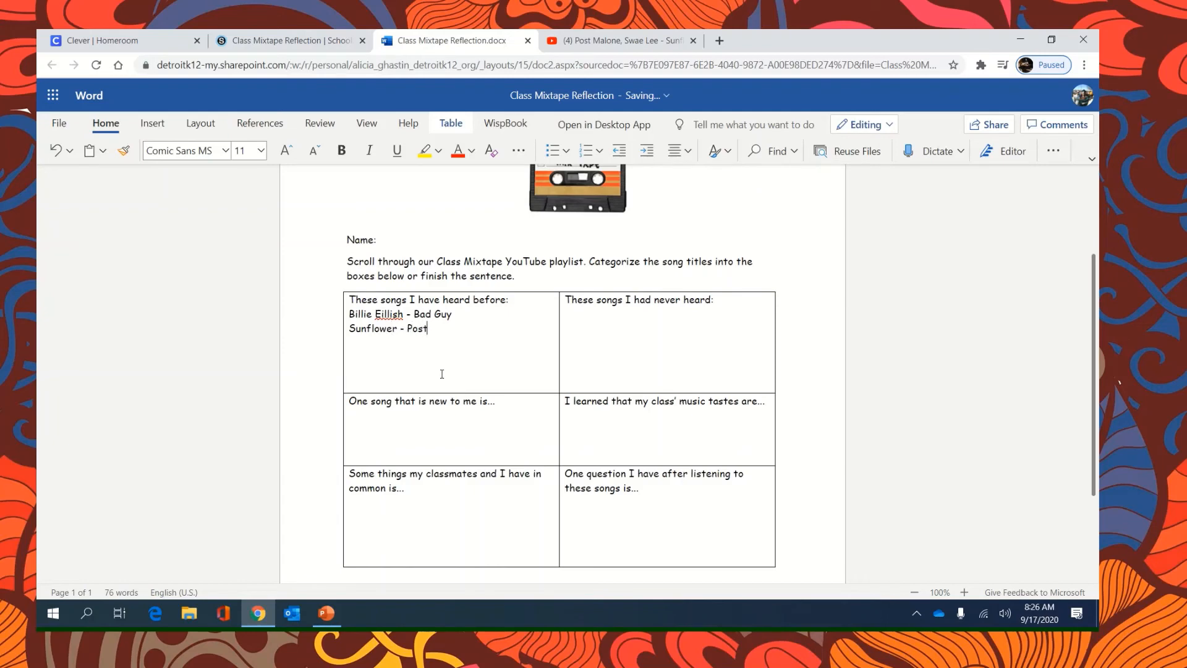
{"action": "type", "text": "Mal"}
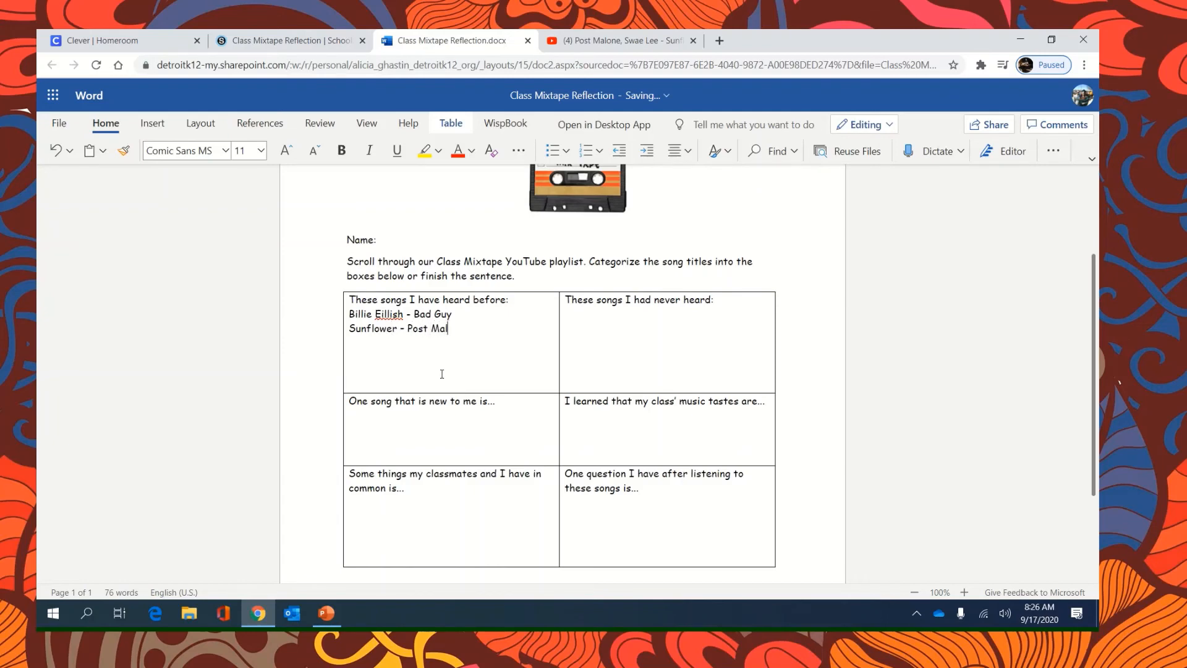
{"action": "type", "text": "one, Swa Lee"}
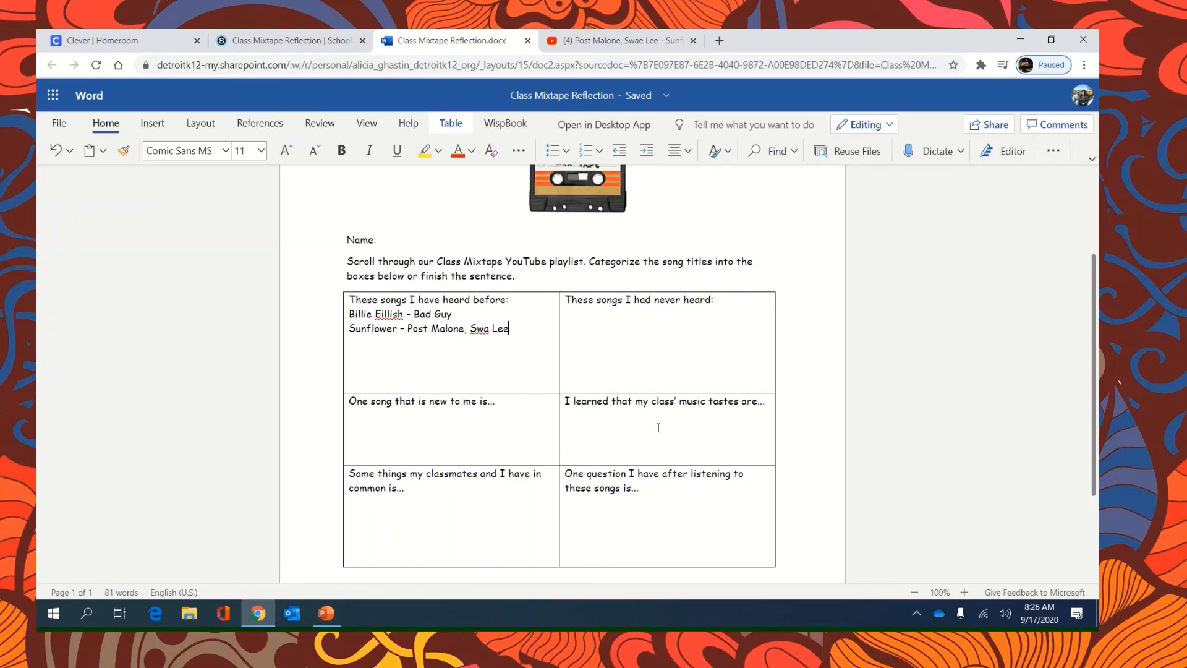
{"action": "mouse_move", "coordinate": [645, 467]}
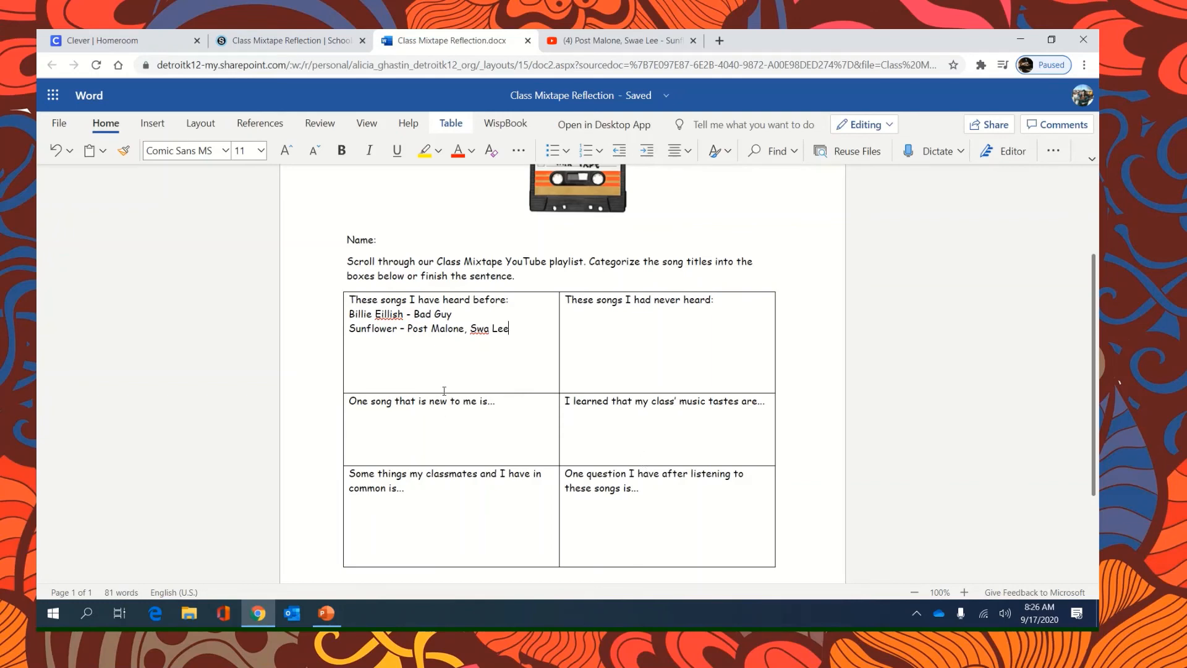
{"action": "left_click", "coordinate": [639, 488]}
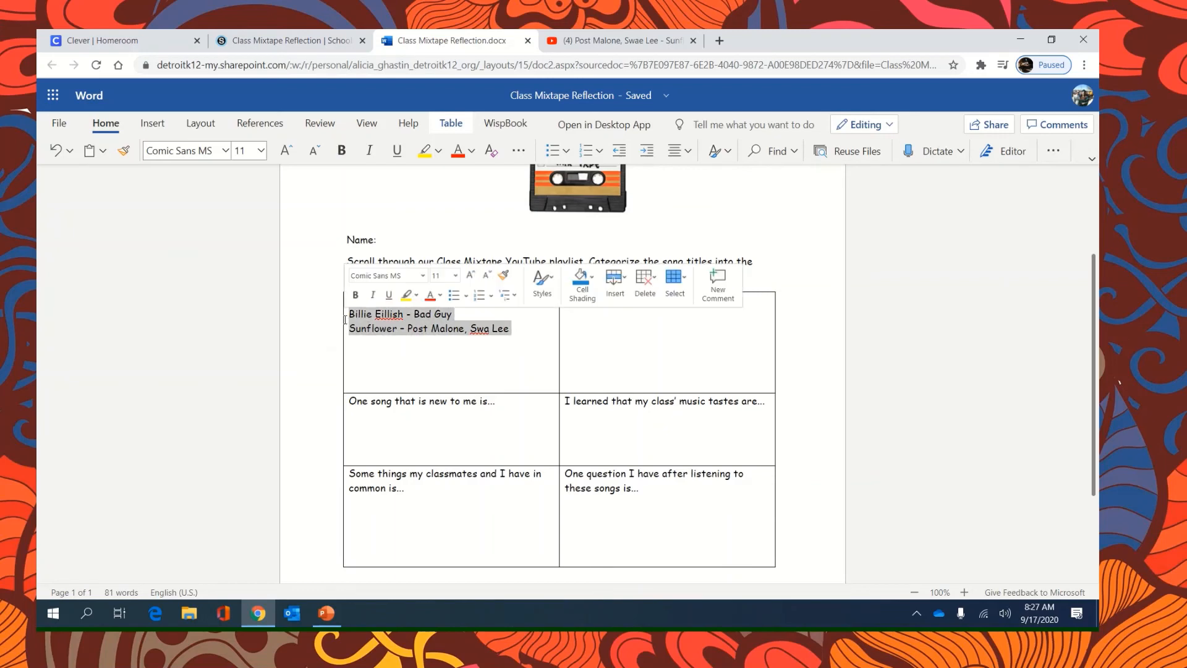
Clear the typed song titles and close the reflection document, returning to the Schoology assignment
{"action": "scroll", "scroll_direction": "up", "scroll_amount": 3}
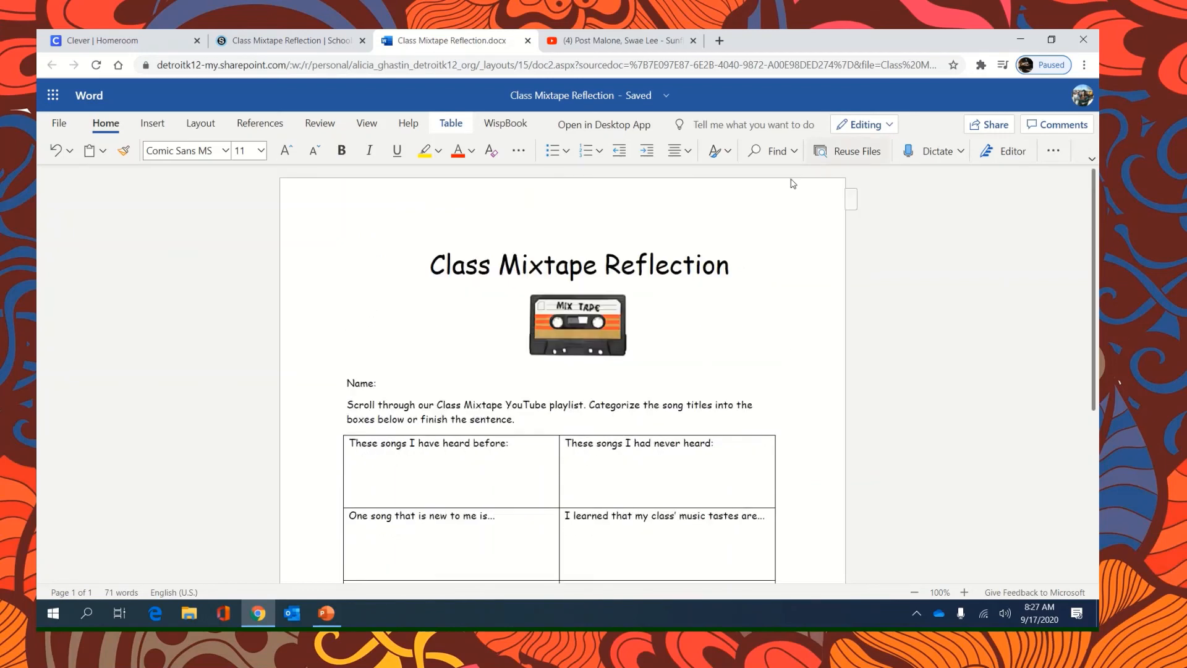
{"action": "mouse_move", "coordinate": [816, 144]}
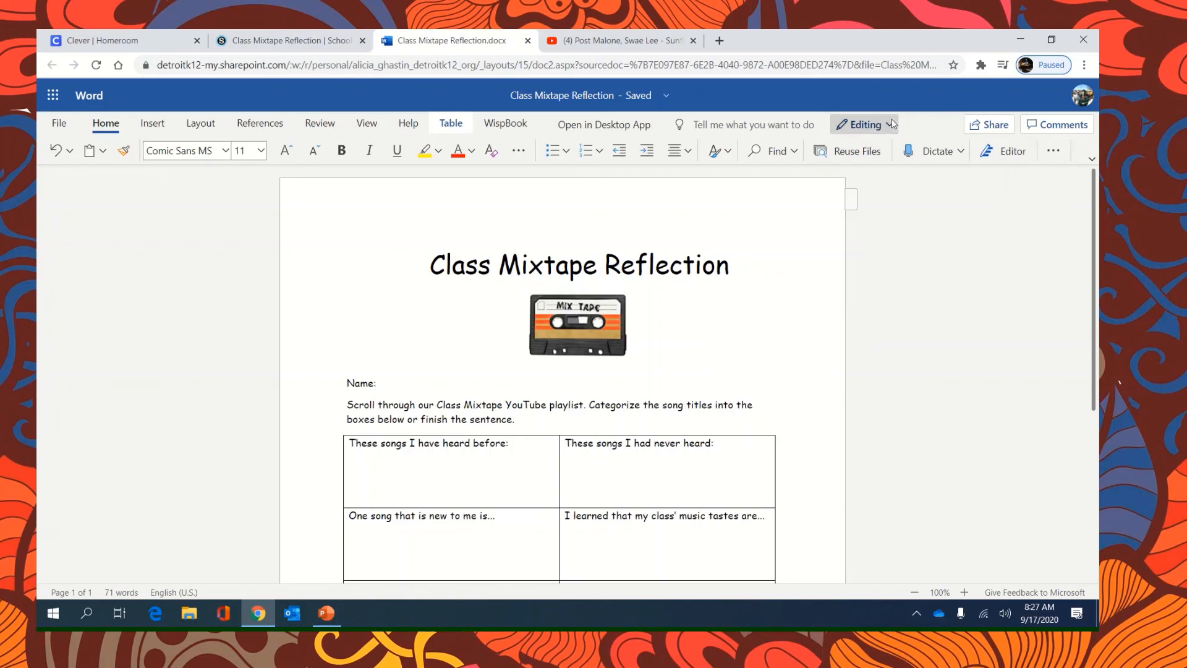
{"action": "mouse_move", "coordinate": [673, 212]}
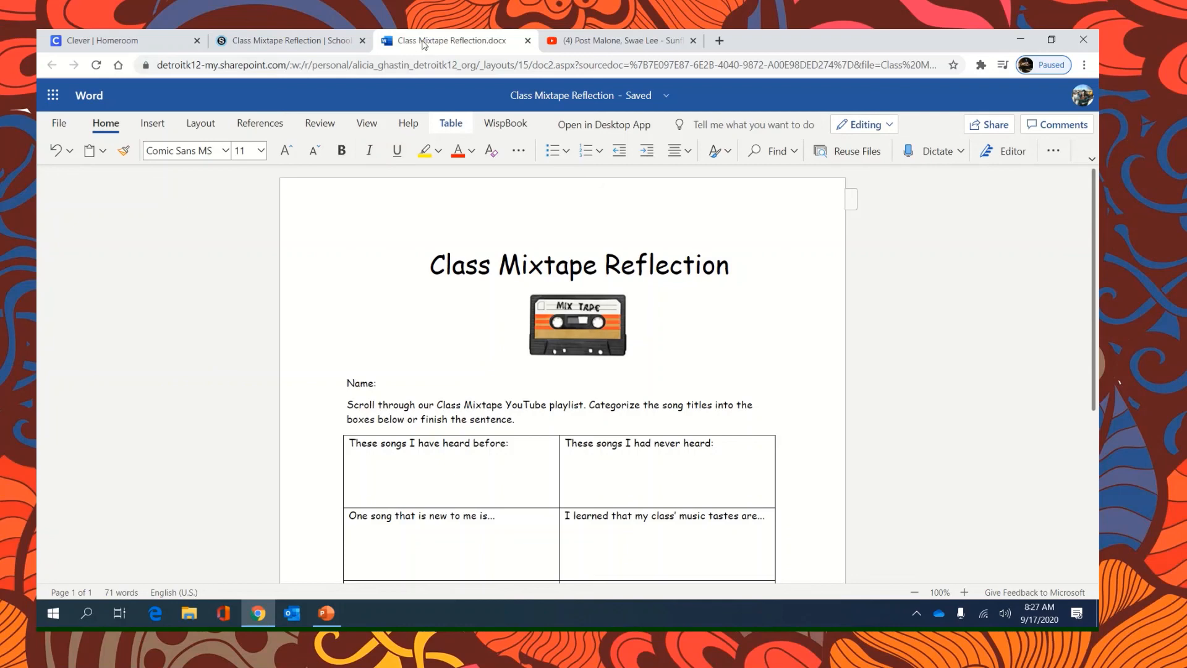
{"action": "mouse_move", "coordinate": [528, 40]}
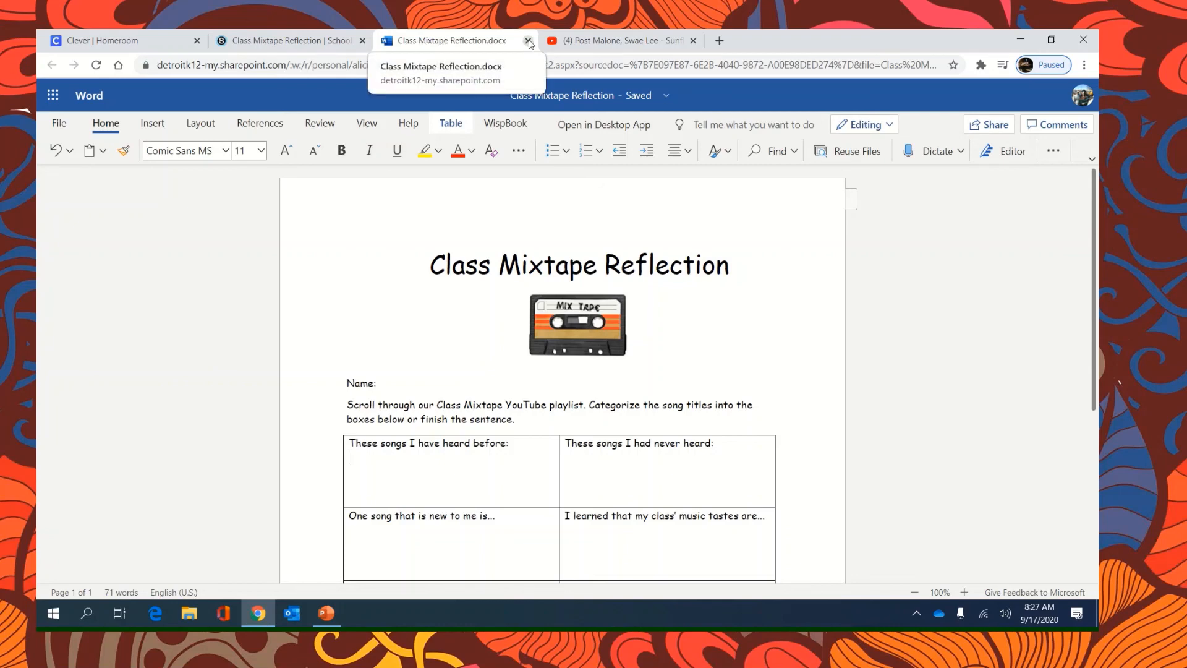
{"action": "left_click", "coordinate": [529, 39]}
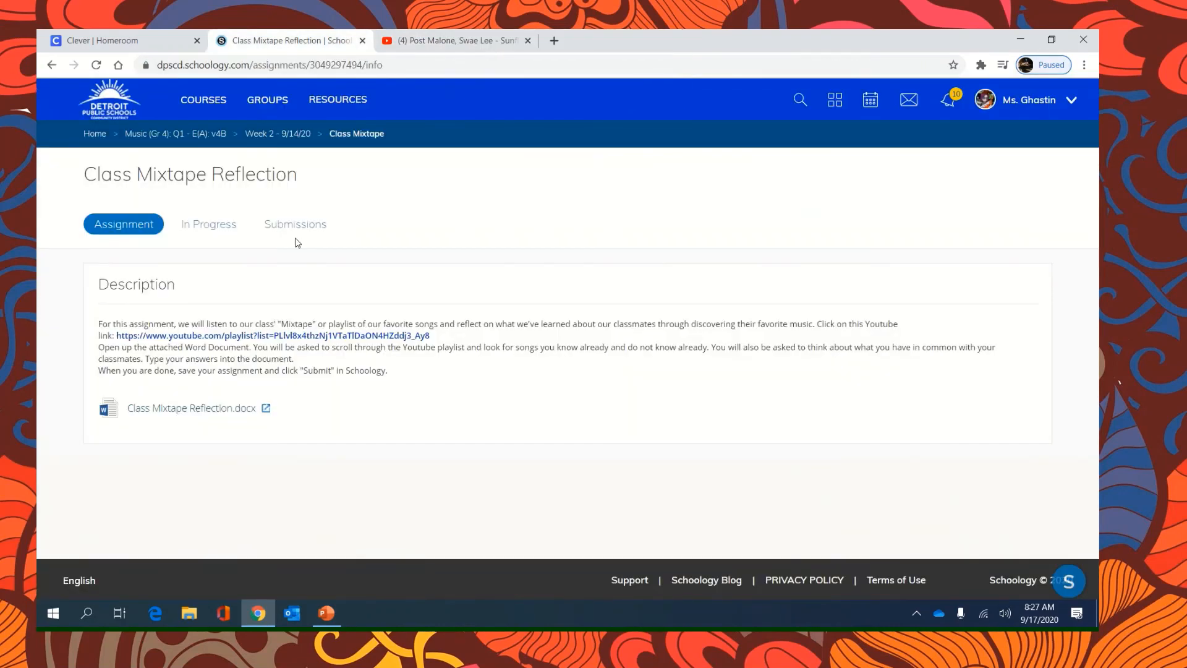